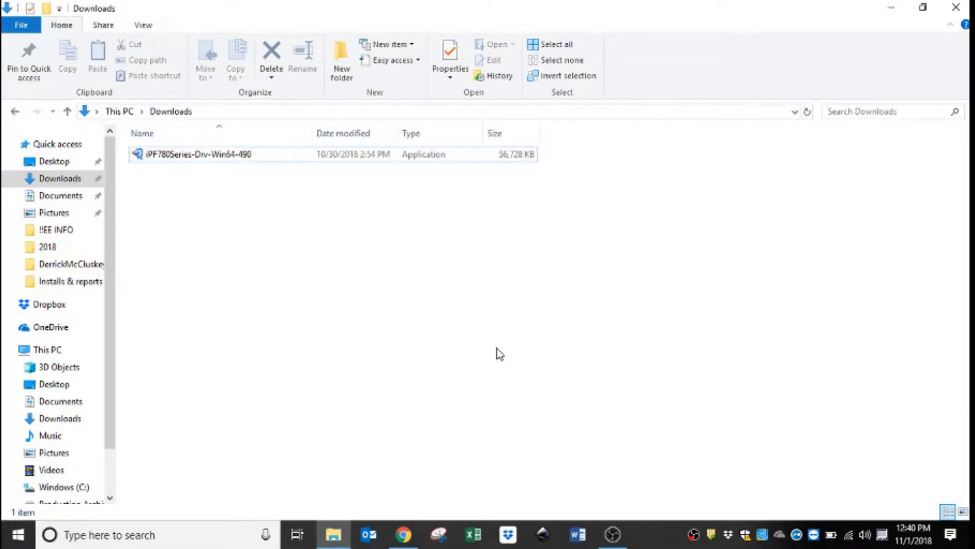
{"action": "mouse_move", "coordinate": [423, 192]}
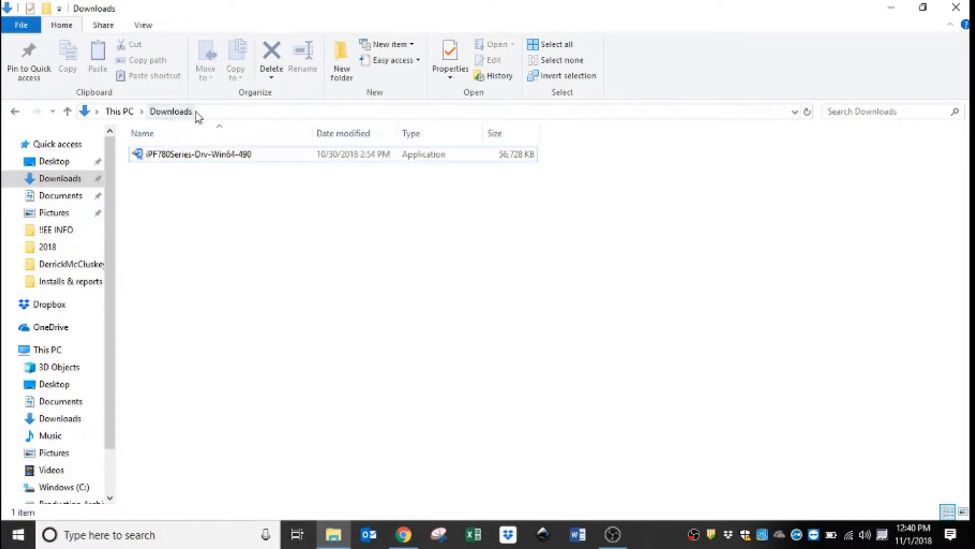
Run iPF780Series-Drv-Win64-490.exe from Downloads and confirm the WinZip Self-Extractor to unzip it
{"action": "left_click", "coordinate": [195, 155]}
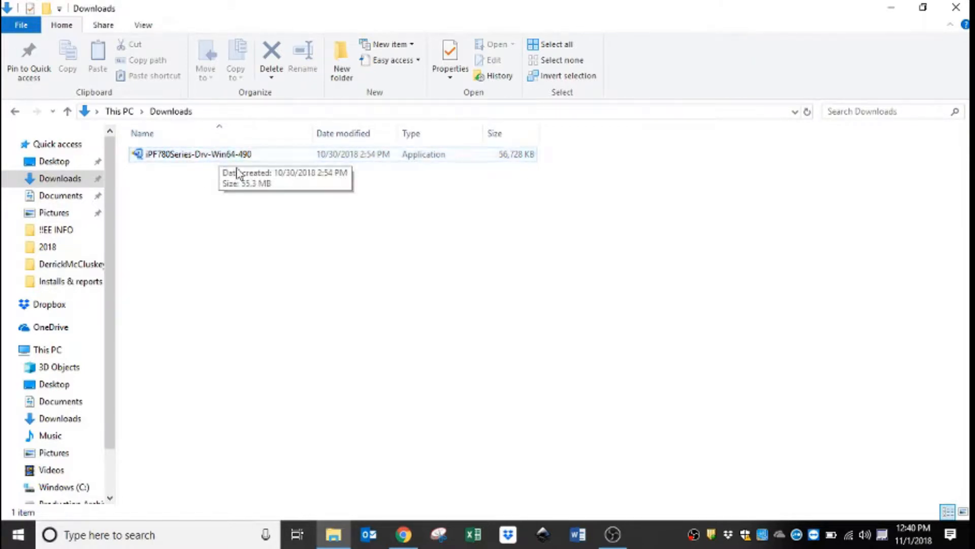
{"action": "left_click", "coordinate": [192, 155]}
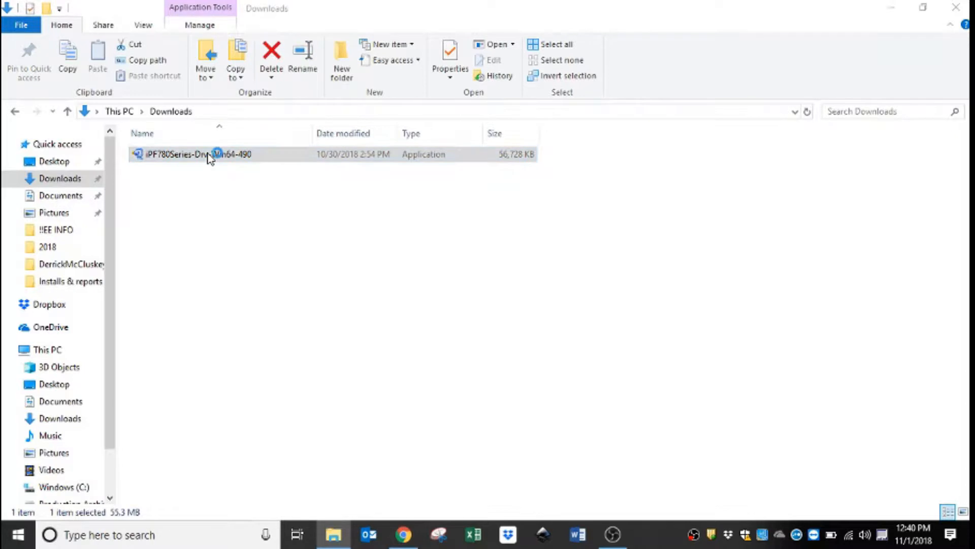
{"action": "double_click", "coordinate": [195, 154]}
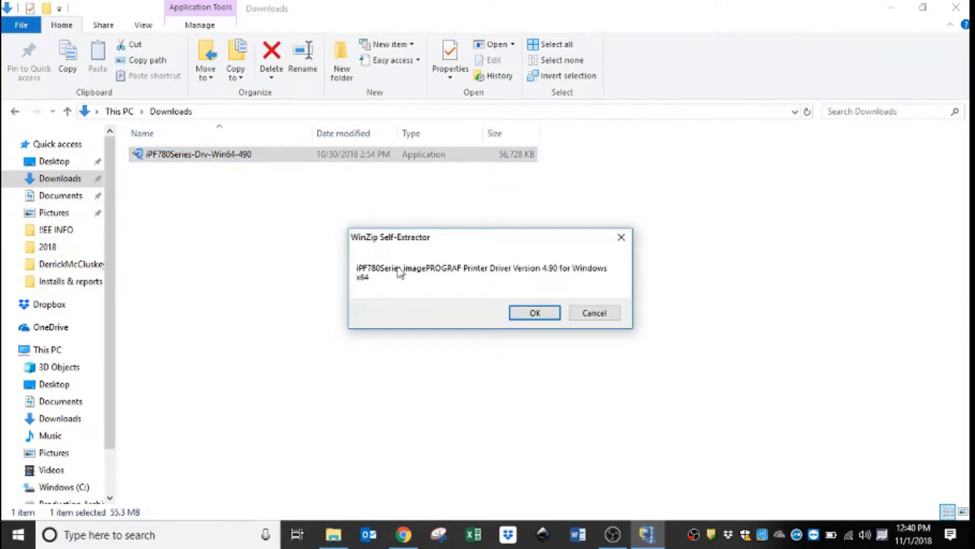
{"action": "mouse_move", "coordinate": [407, 272]}
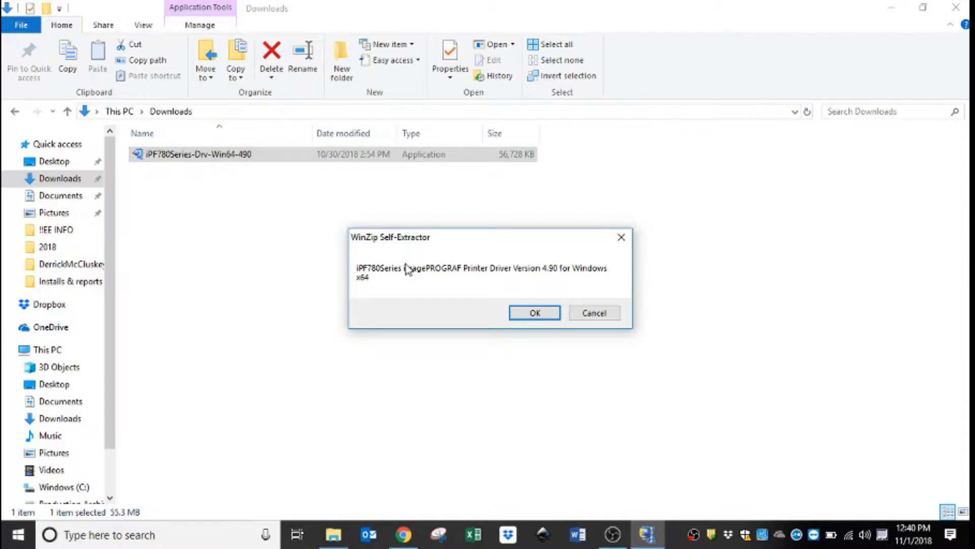
{"action": "mouse_move", "coordinate": [468, 283]}
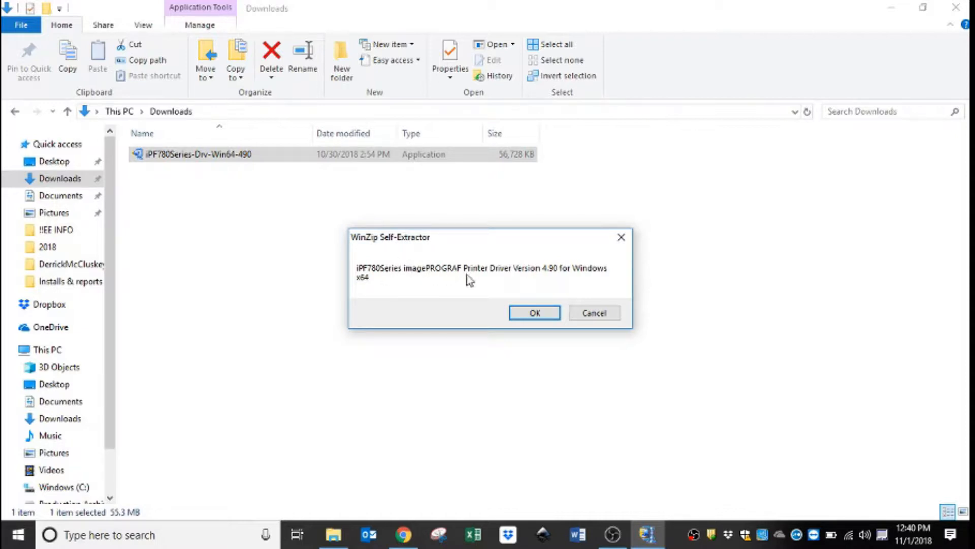
{"action": "left_click", "coordinate": [534, 313]}
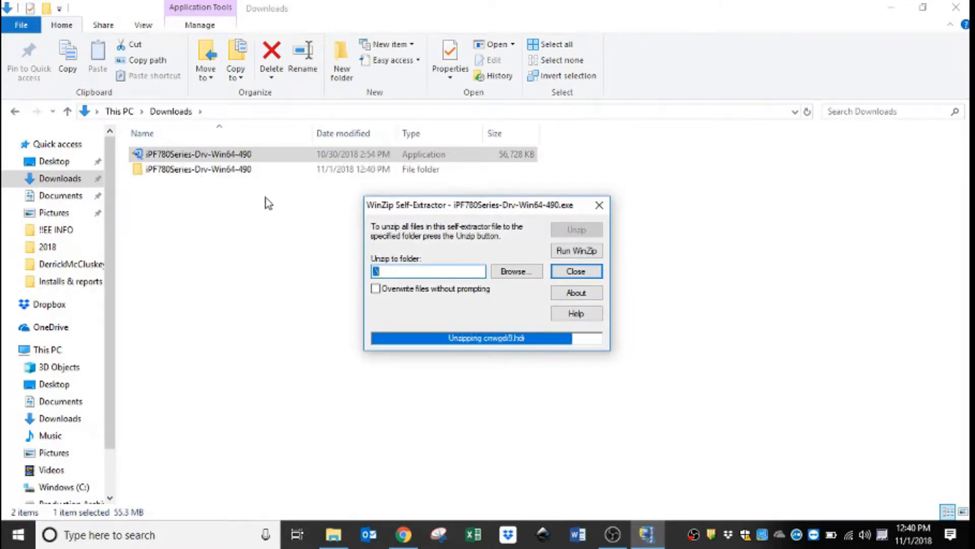
Close the extractor and browse into iPF780Series-Drv-Win64-490 > 64bit
{"action": "left_click", "coordinate": [576, 271]}
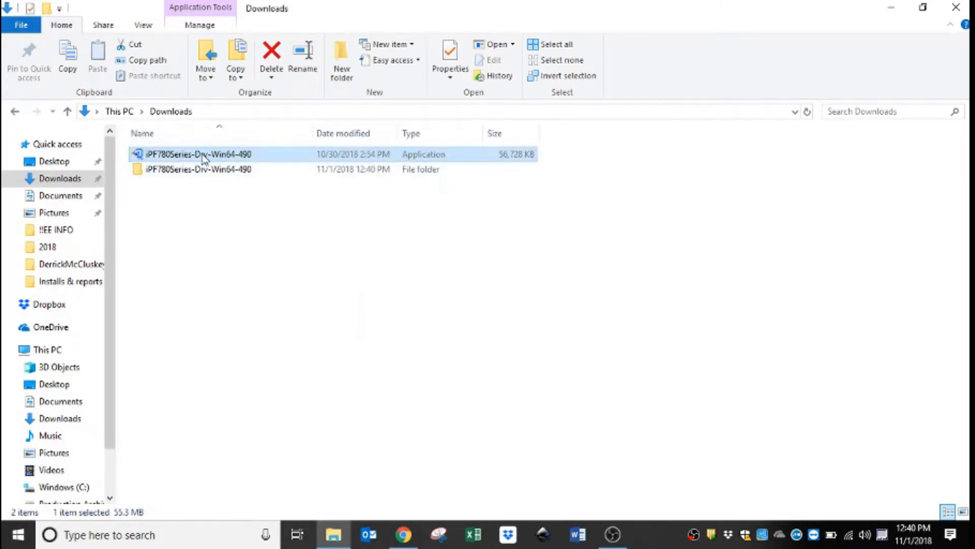
{"action": "mouse_move", "coordinate": [219, 157]}
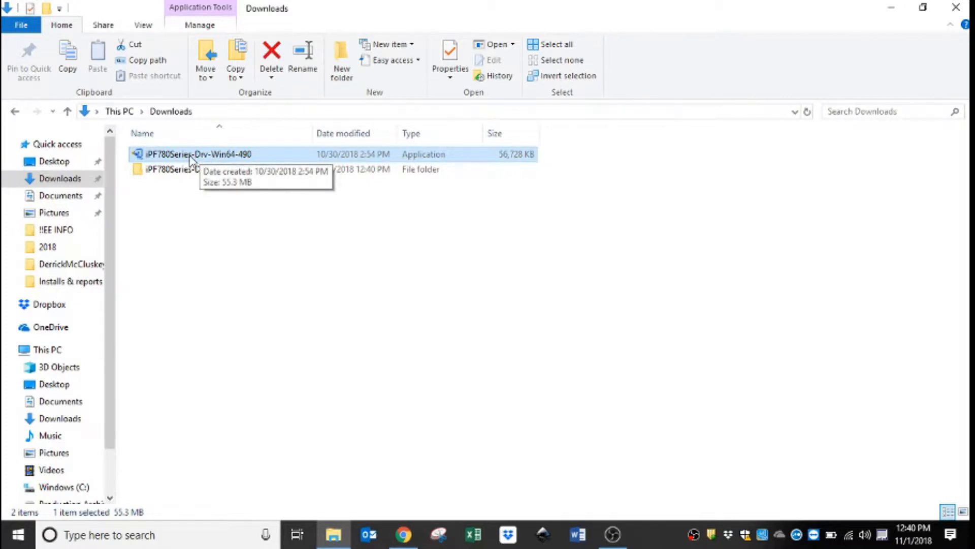
{"action": "mouse_move", "coordinate": [363, 228]}
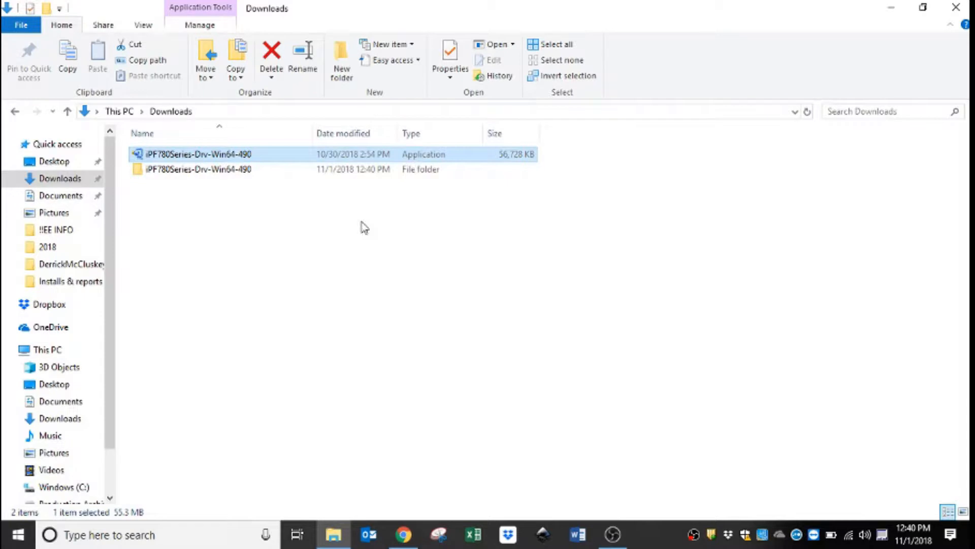
{"action": "mouse_move", "coordinate": [829, 265]}
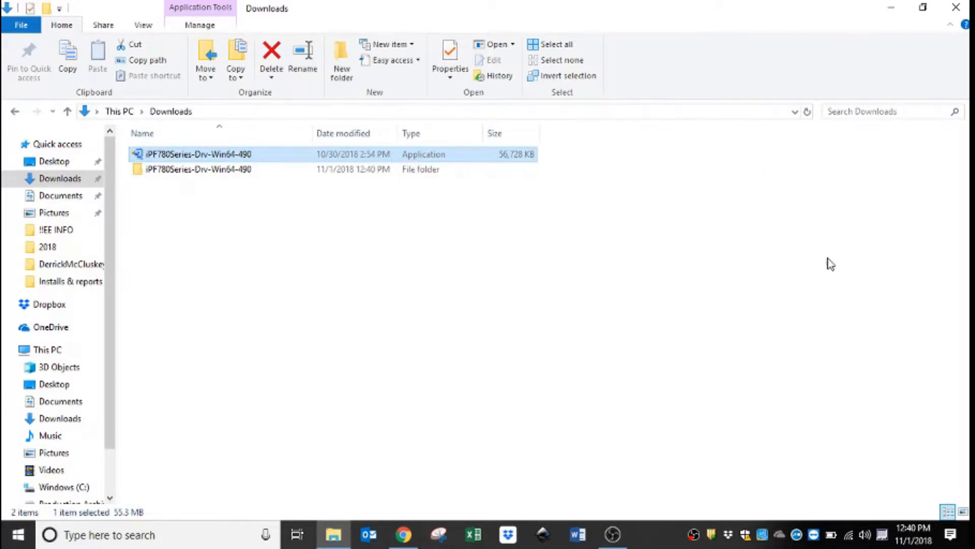
{"action": "mouse_move", "coordinate": [227, 115]}
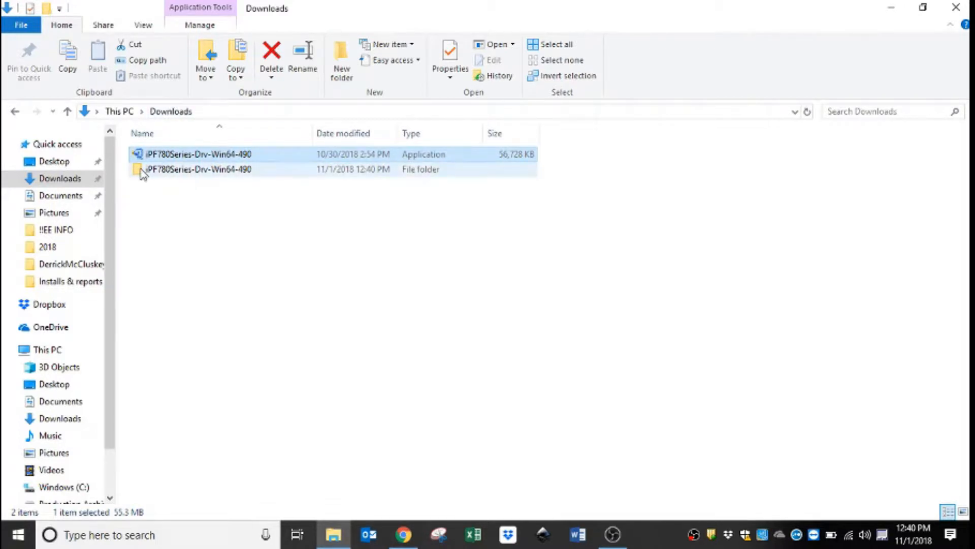
{"action": "mouse_move", "coordinate": [206, 163]}
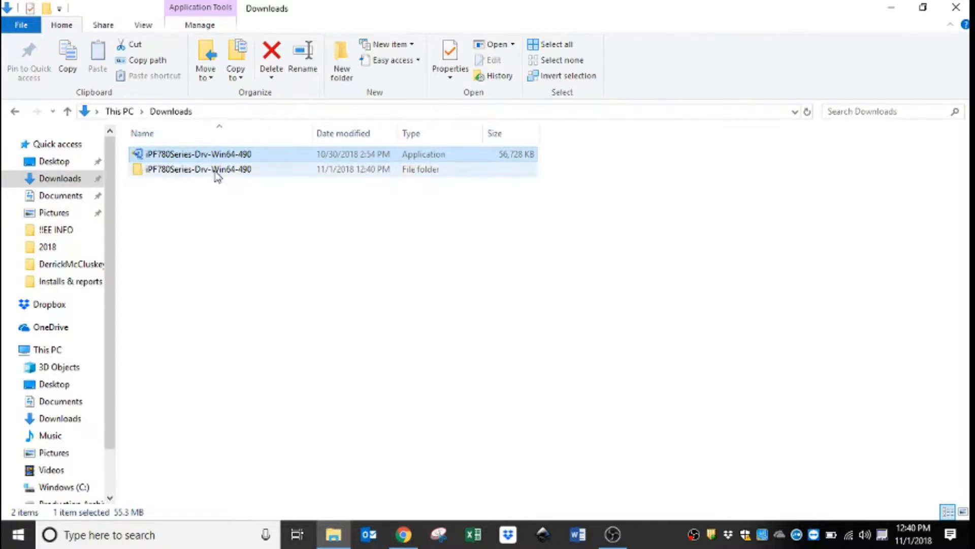
{"action": "double_click", "coordinate": [182, 170]}
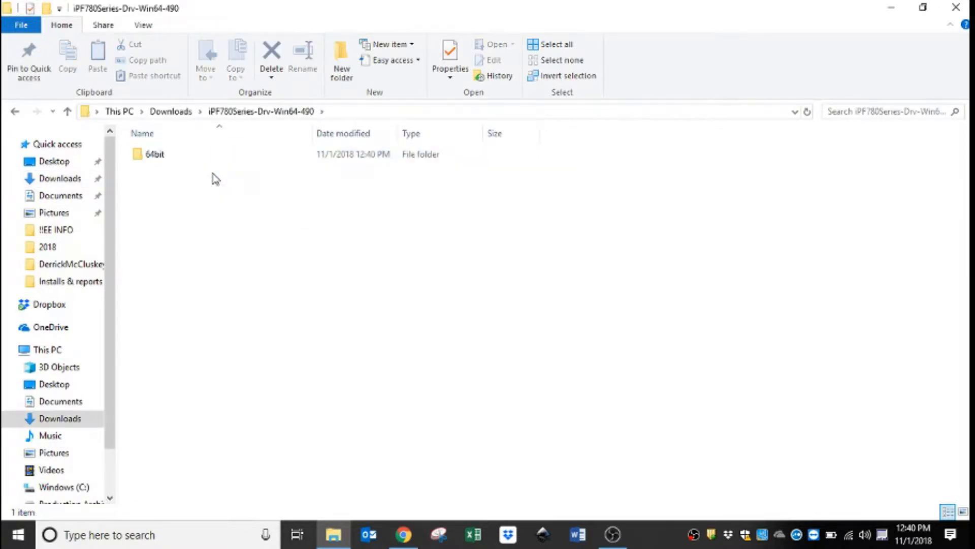
{"action": "mouse_move", "coordinate": [172, 158]}
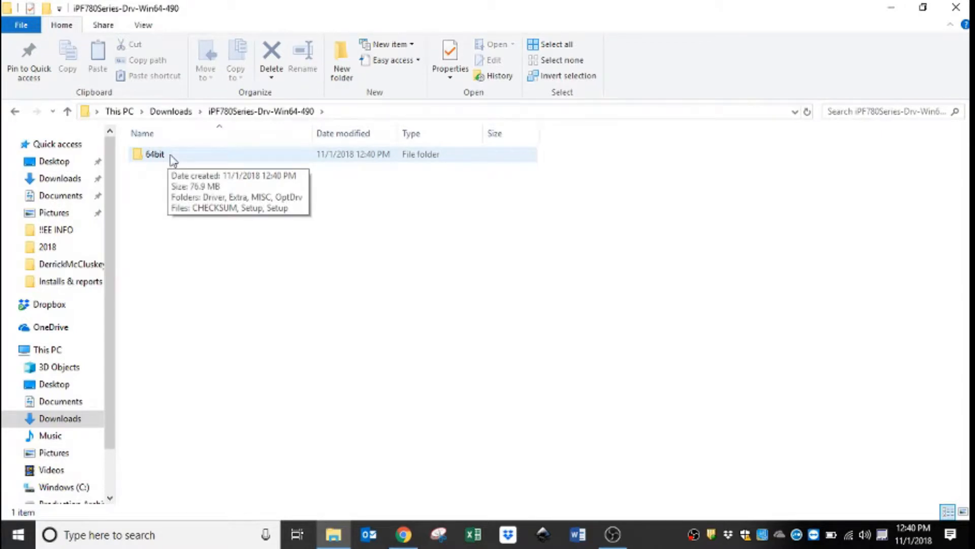
{"action": "double_click", "coordinate": [152, 154]}
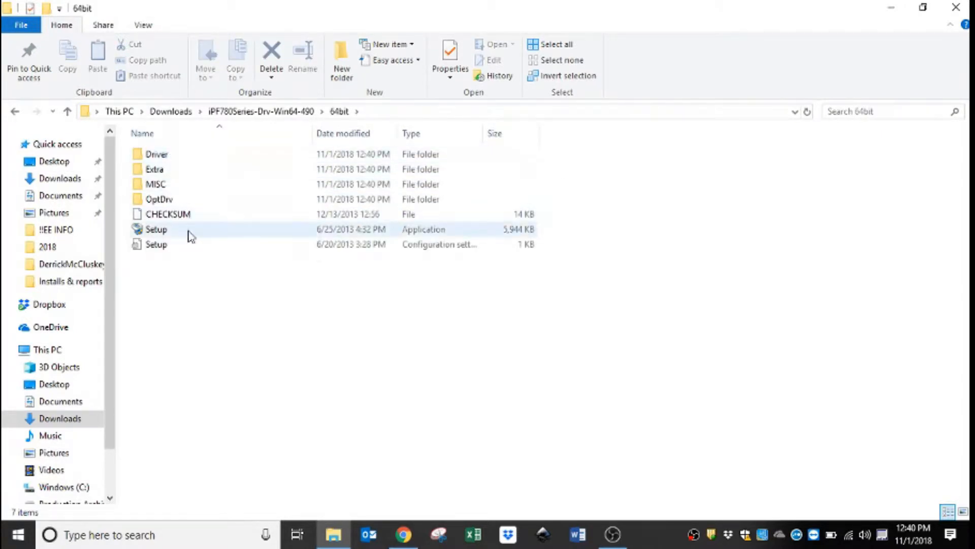
{"action": "mouse_move", "coordinate": [204, 234]}
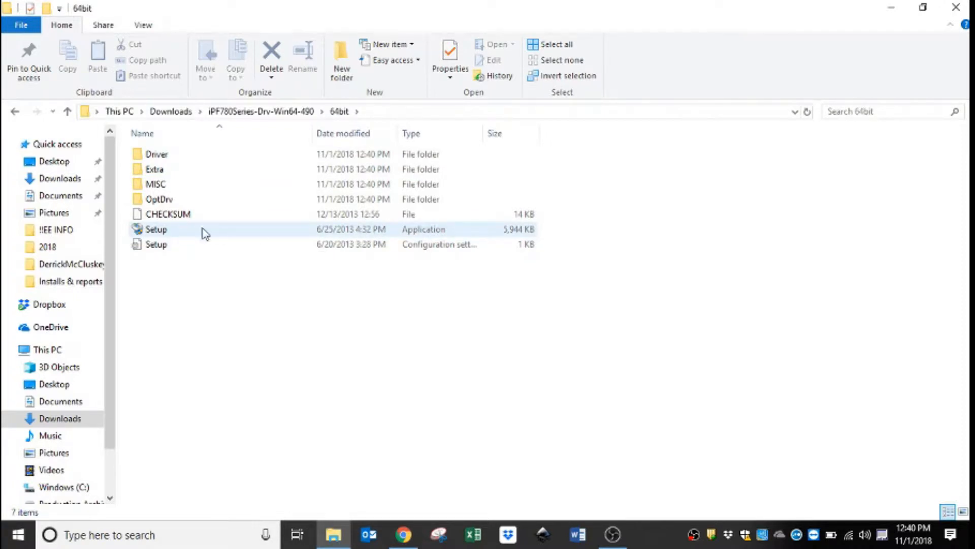
{"action": "mouse_move", "coordinate": [432, 240]}
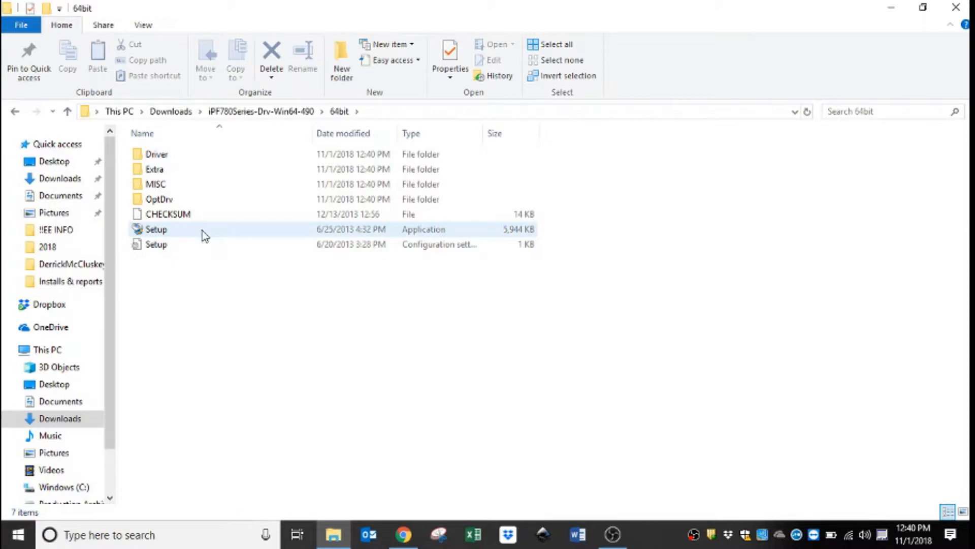
Launch Setup, get past the welcome page and accept the license agreement
{"action": "double_click", "coordinate": [156, 229]}
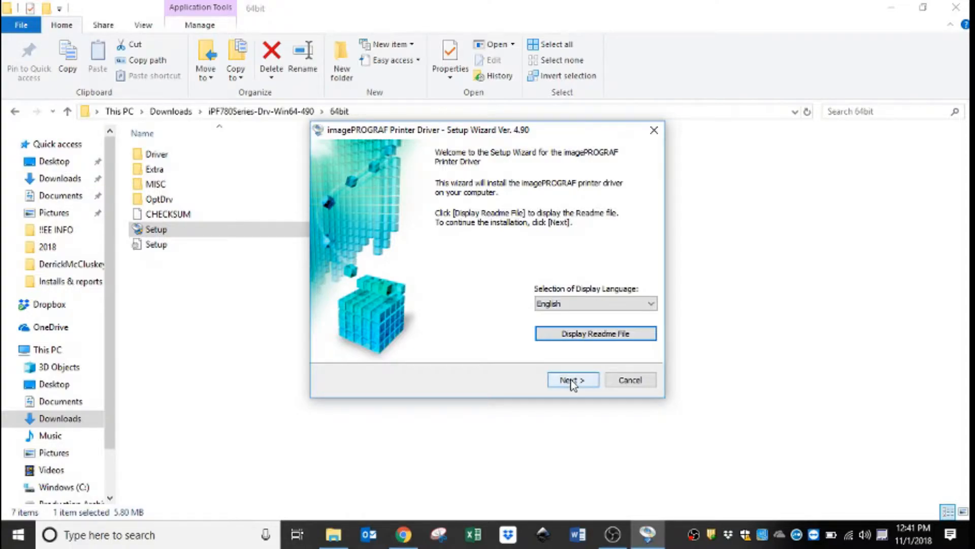
{"action": "left_click", "coordinate": [573, 379]}
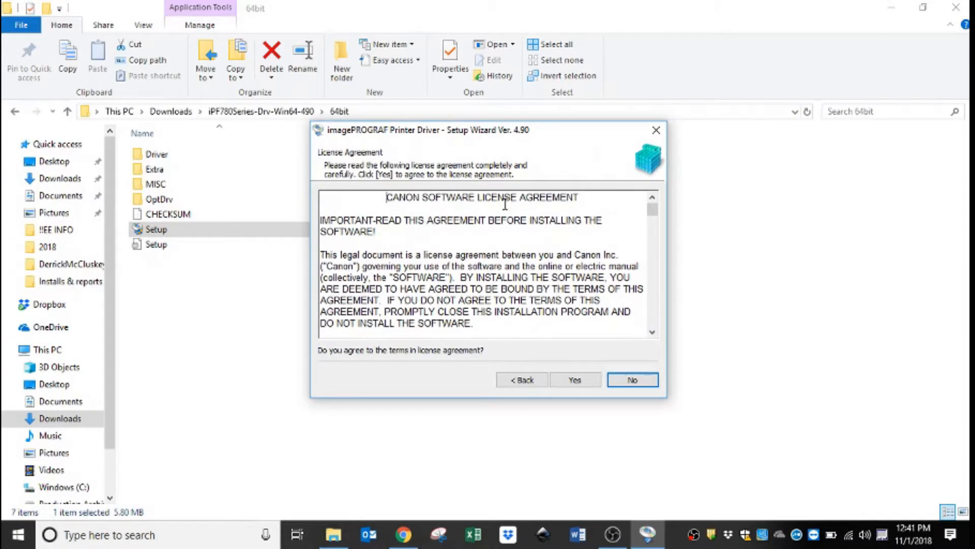
{"action": "left_click_drag", "start_coordinate": [479, 197], "coordinate": [566, 197]}
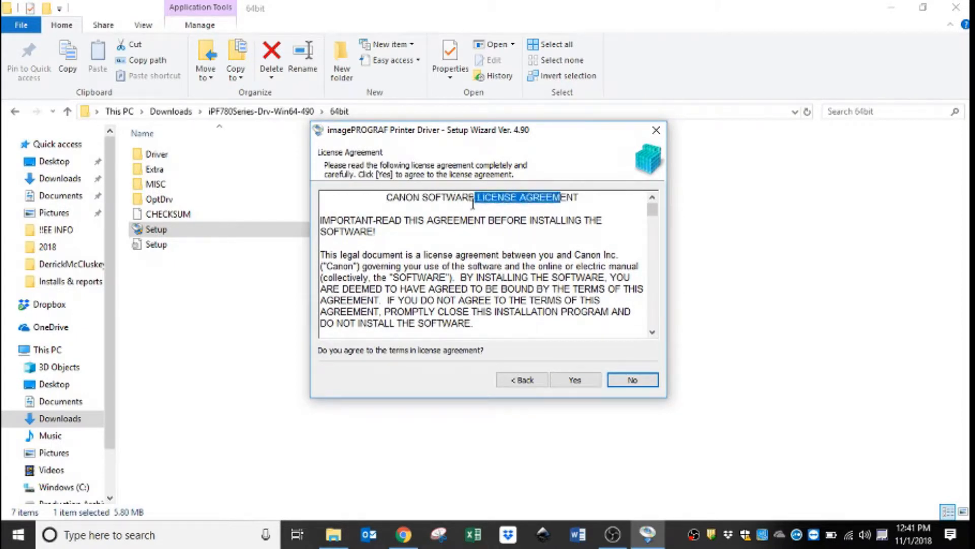
{"action": "left_click", "coordinate": [575, 380]}
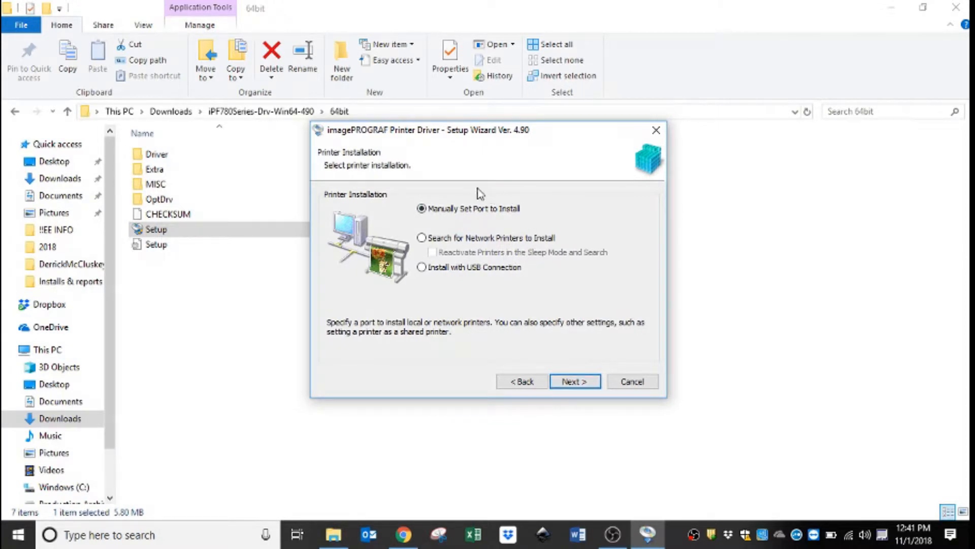
{"action": "mouse_move", "coordinate": [515, 241]}
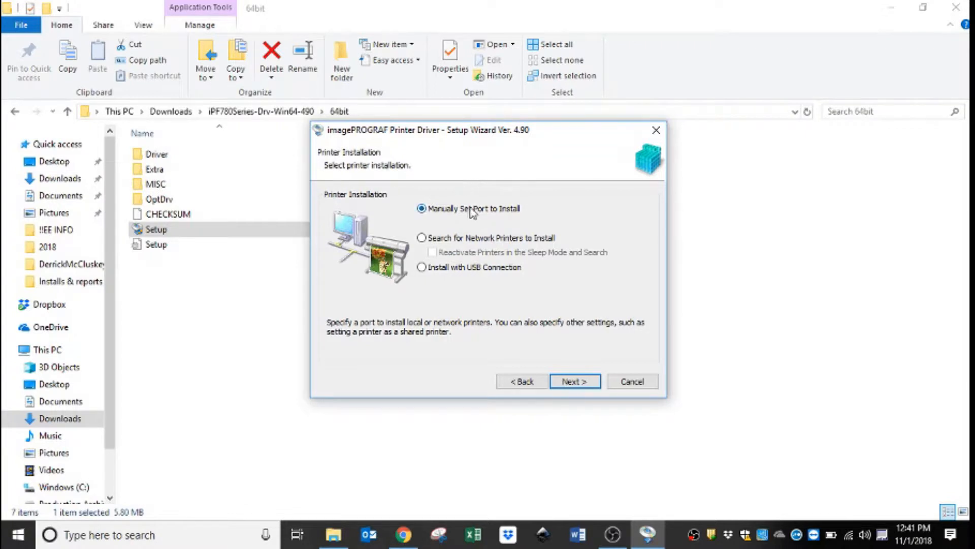
{"action": "mouse_move", "coordinate": [508, 216]}
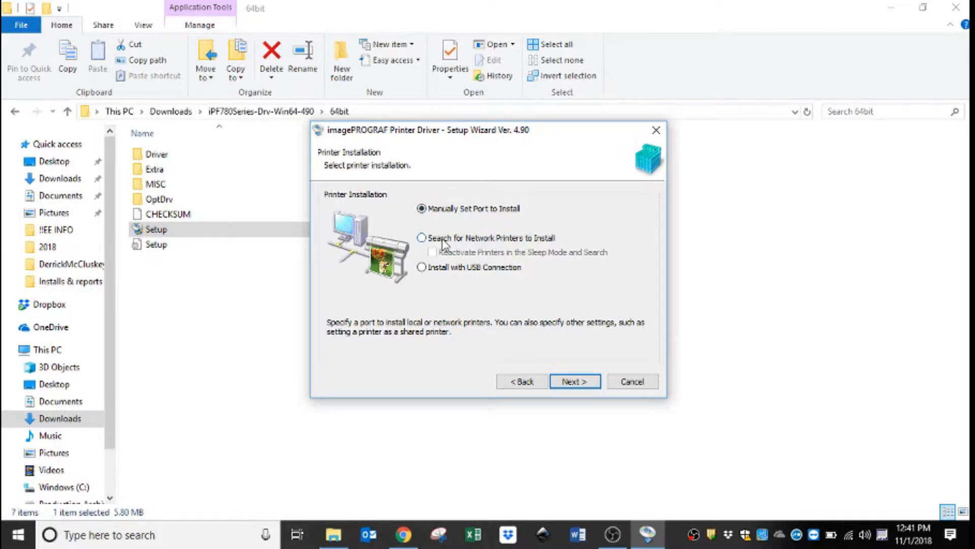
Choose 'Manually Set Port to Install' and keep 'Add Printers' selected
{"action": "left_click", "coordinate": [420, 237]}
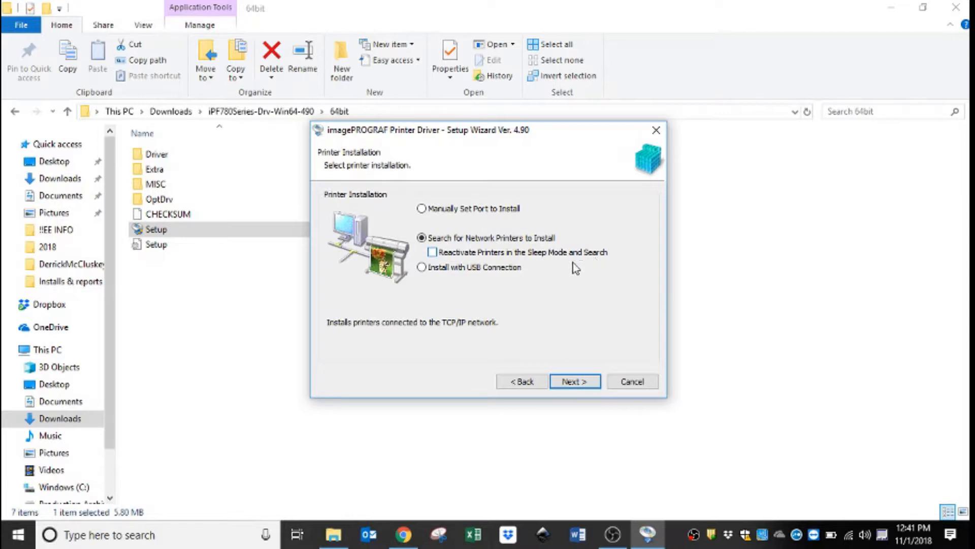
{"action": "mouse_move", "coordinate": [570, 269]}
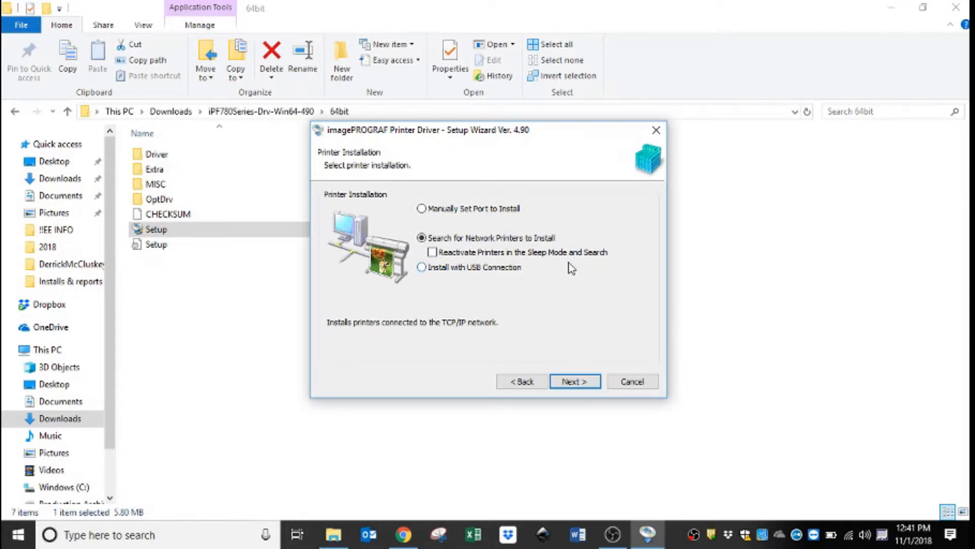
{"action": "mouse_move", "coordinate": [526, 253]}
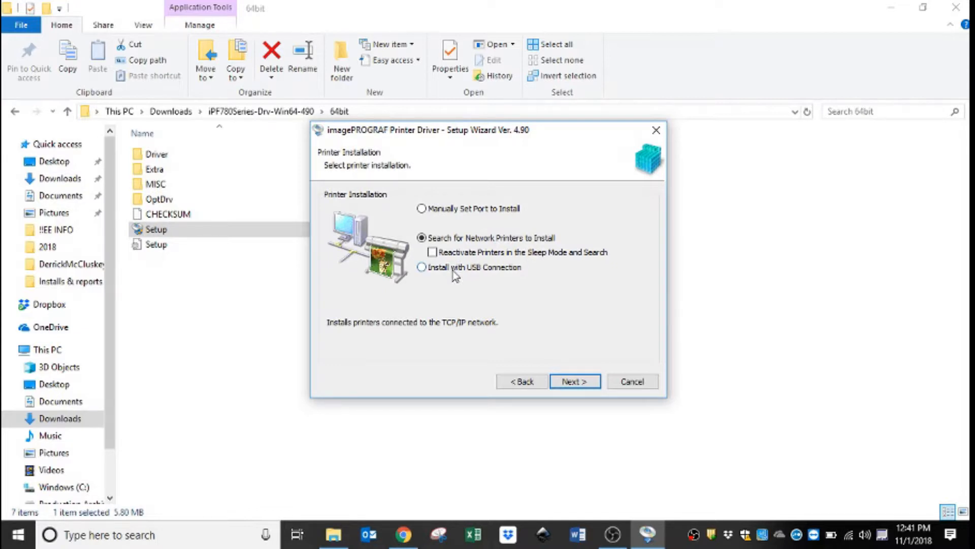
{"action": "left_click", "coordinate": [420, 267]}
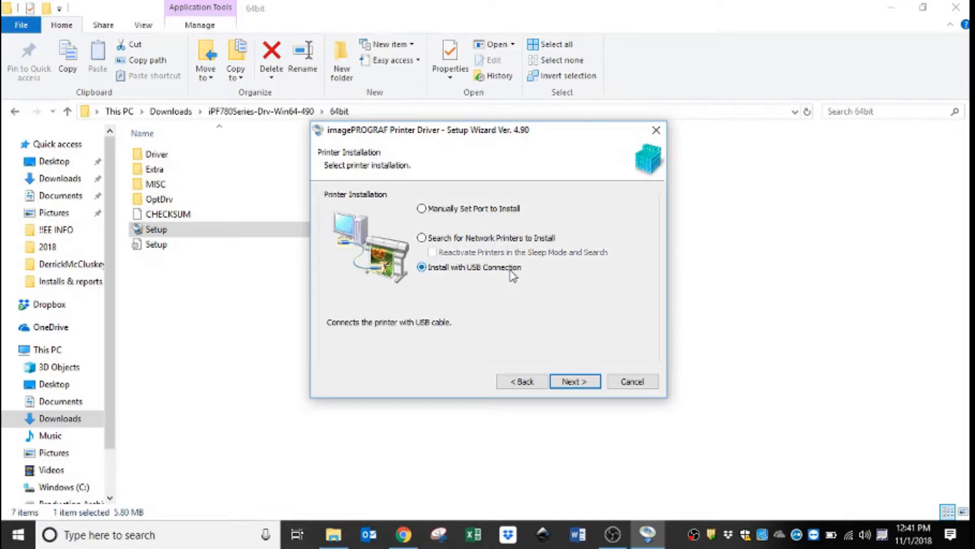
{"action": "mouse_move", "coordinate": [590, 357]}
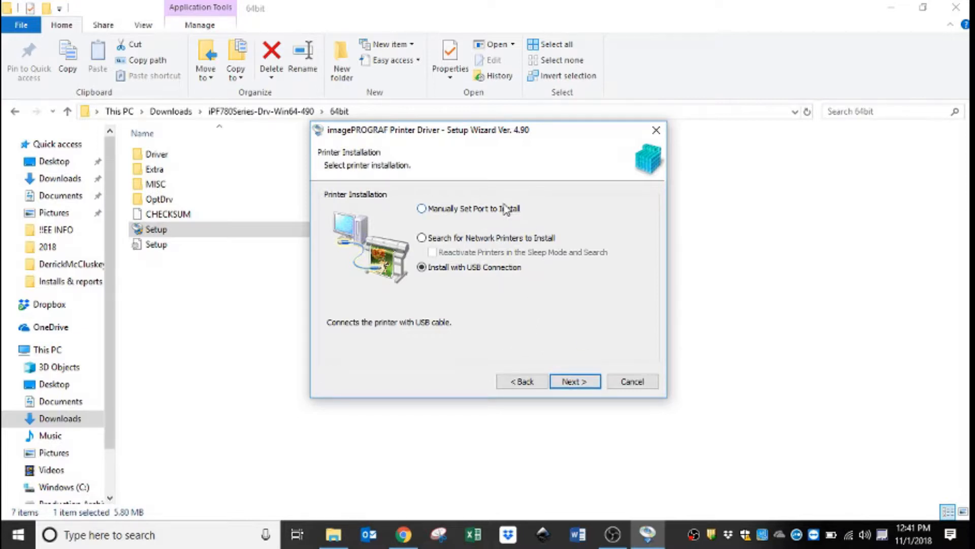
{"action": "left_click", "coordinate": [421, 208]}
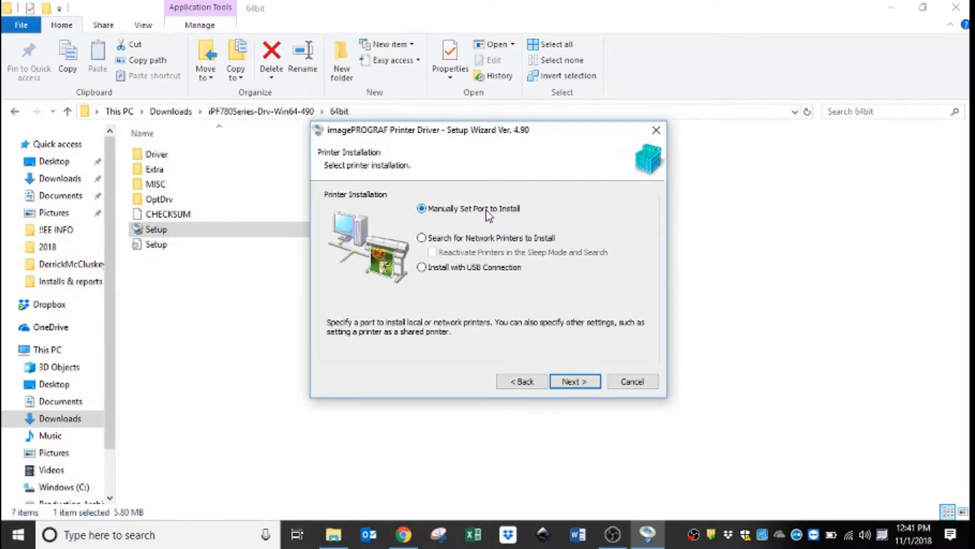
{"action": "left_click", "coordinate": [575, 381]}
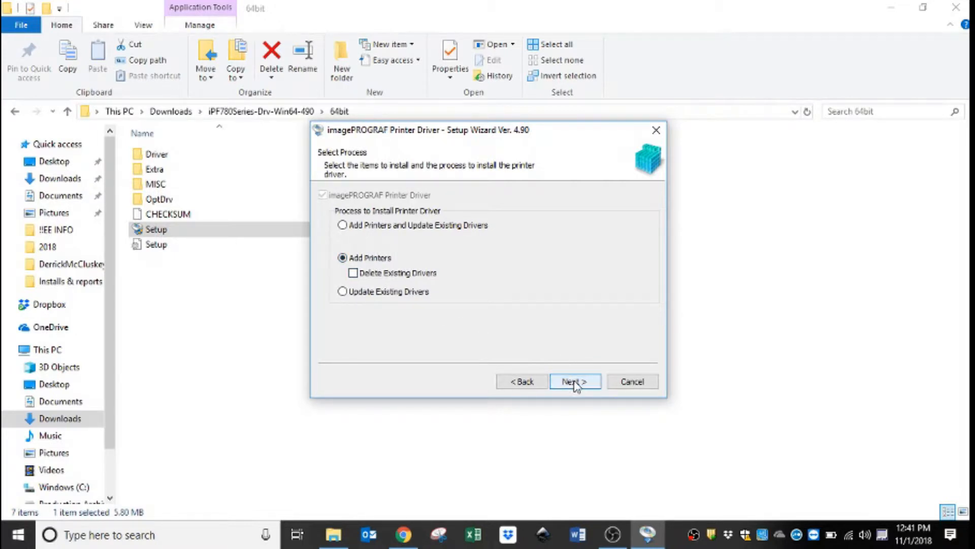
{"action": "left_click", "coordinate": [575, 381]}
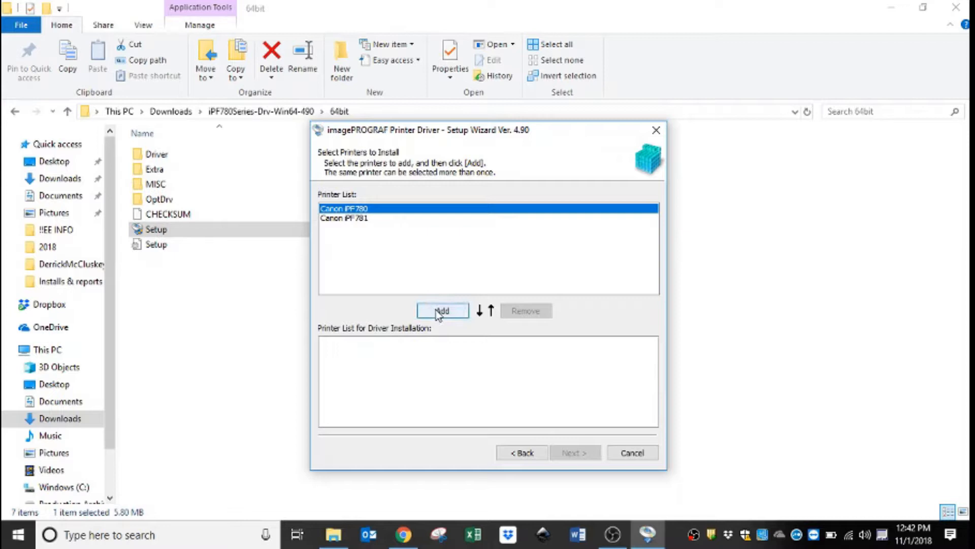
Add Canon iPF780 to the install list and pick Standard TCP/IP Port for a new port
{"action": "left_click", "coordinate": [443, 310]}
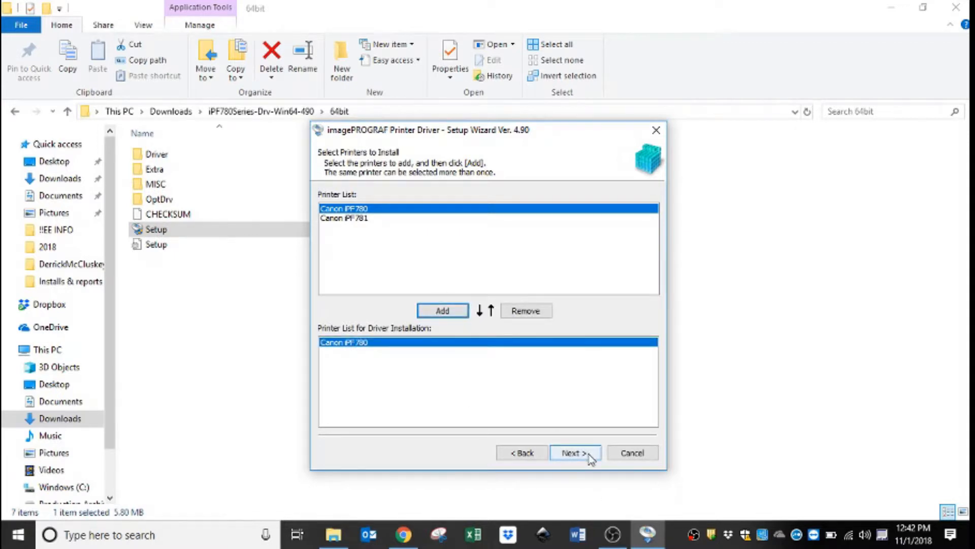
{"action": "left_click", "coordinate": [575, 452]}
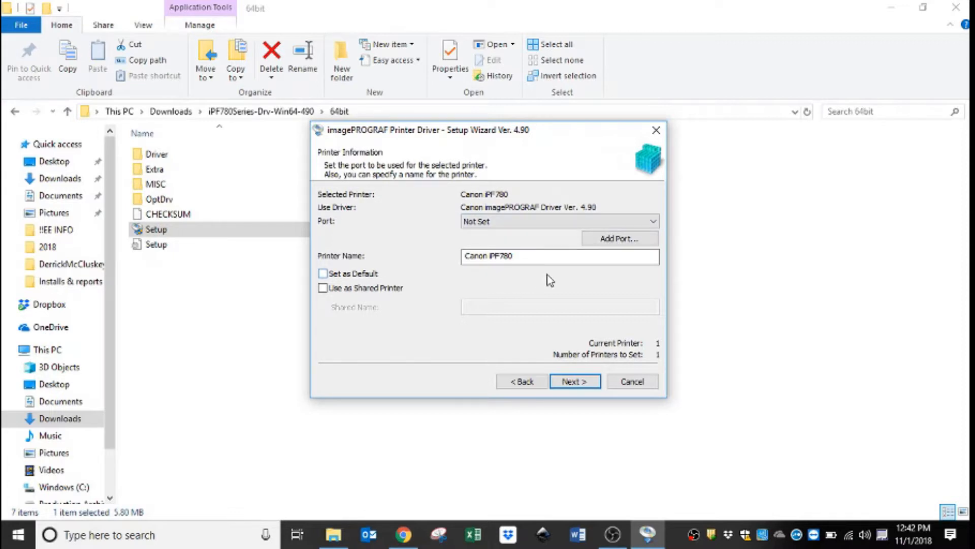
{"action": "mouse_move", "coordinate": [623, 244]}
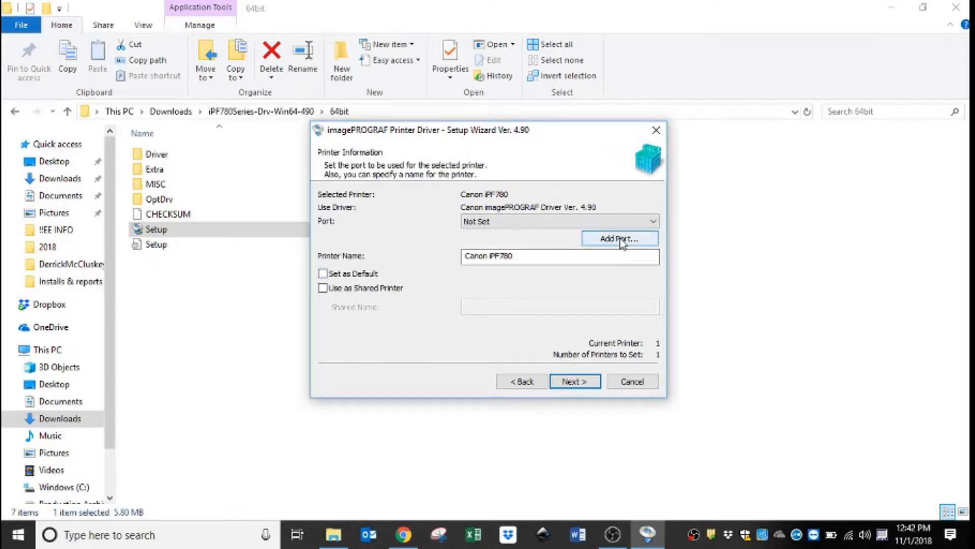
{"action": "left_click", "coordinate": [621, 238]}
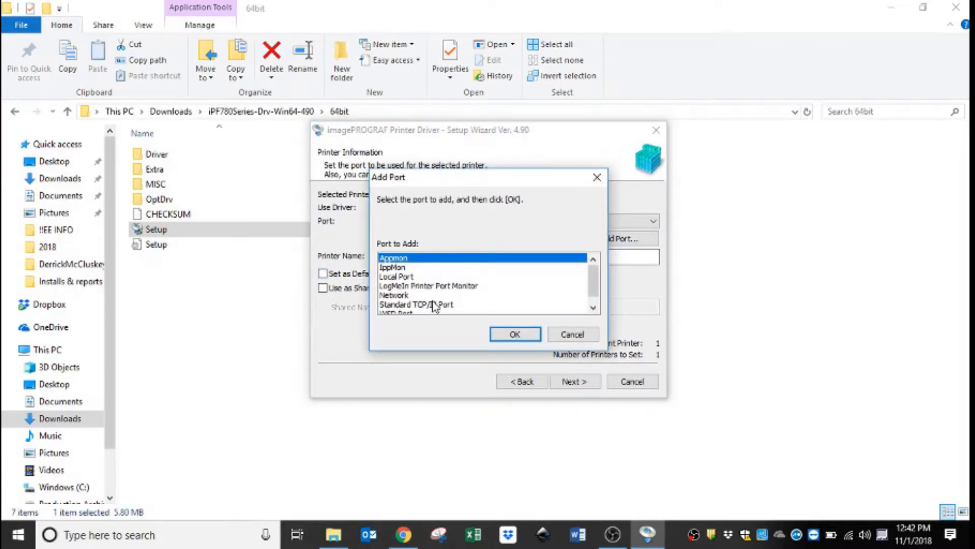
{"action": "left_click", "coordinate": [422, 304]}
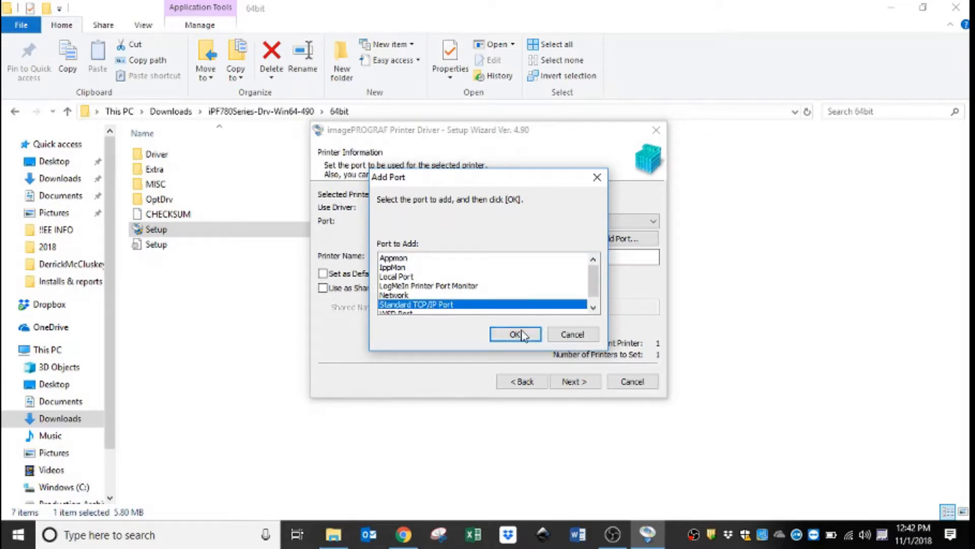
Enter 192.168.63.156 as the new TCP/IP port's IP address
{"action": "left_click", "coordinate": [515, 335]}
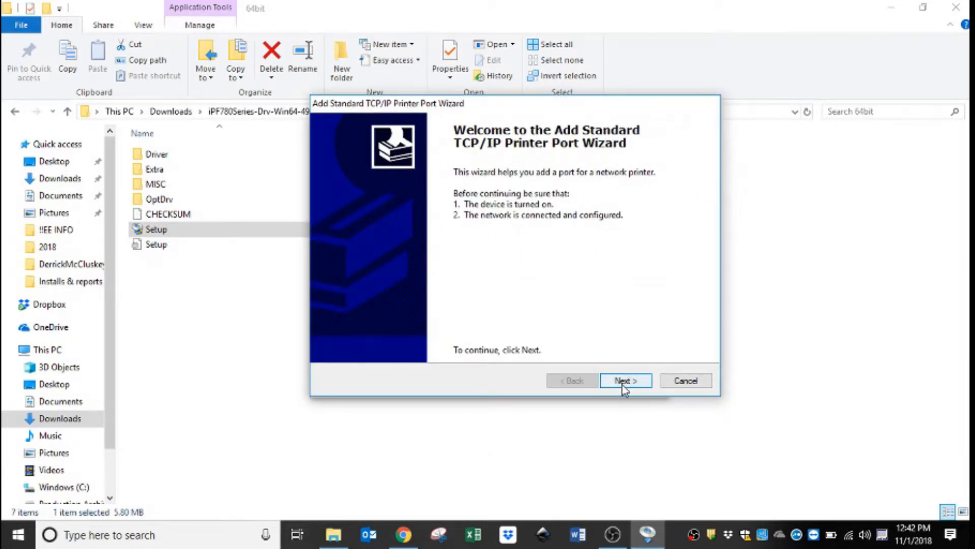
{"action": "left_click", "coordinate": [626, 380]}
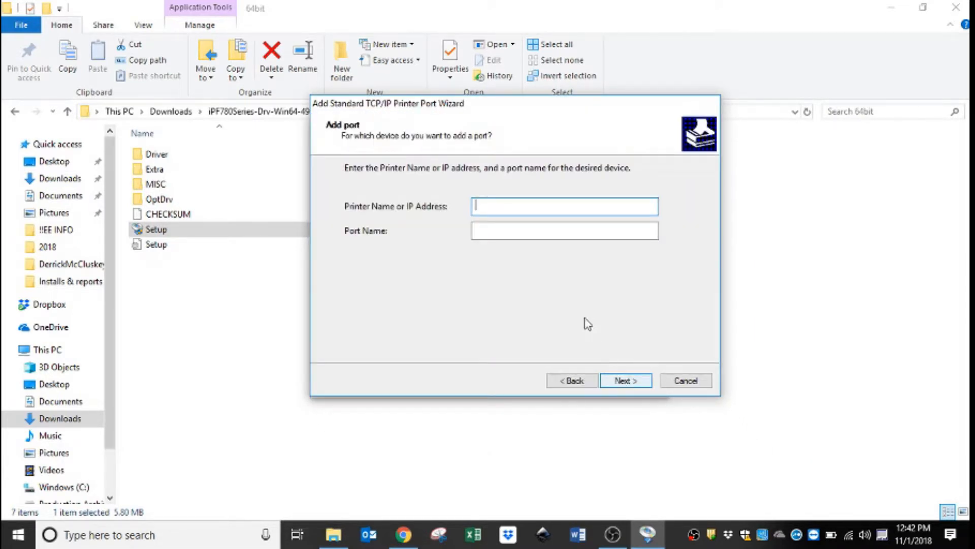
{"action": "type", "text": "192.168.63."}
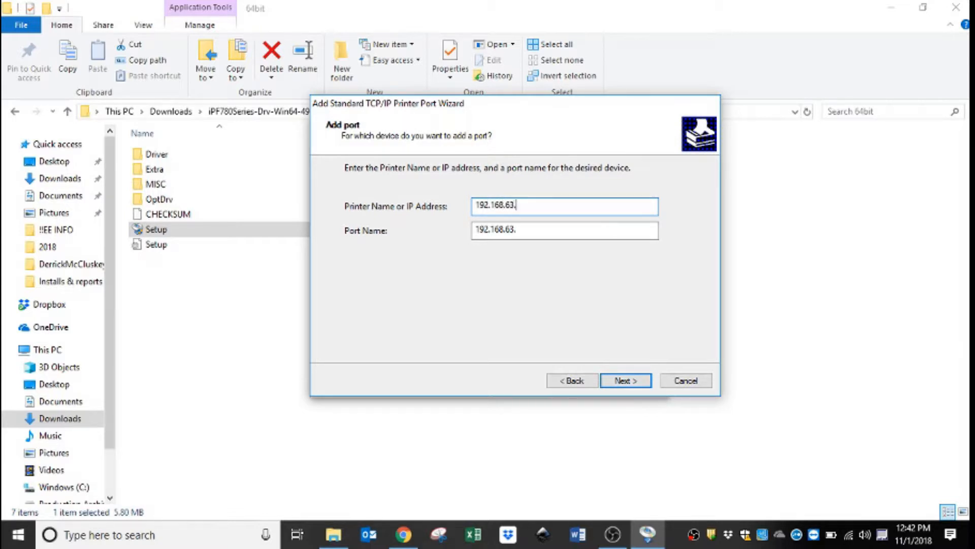
{"action": "type", "text": "156"}
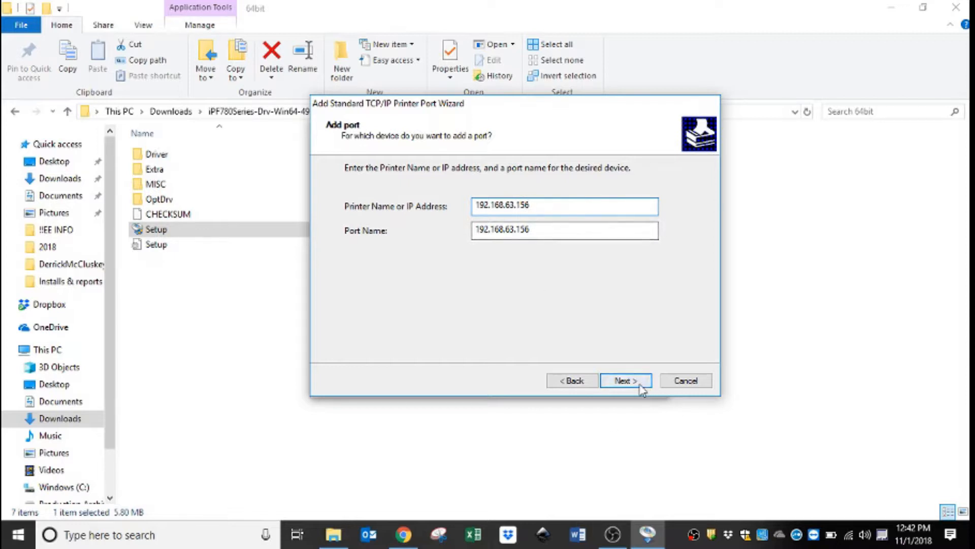
{"action": "left_click", "coordinate": [626, 380]}
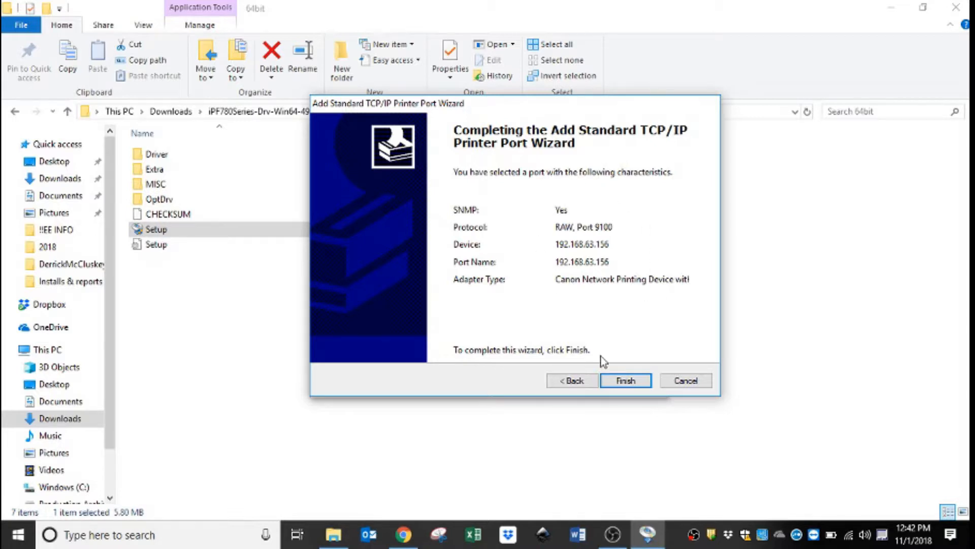
Finish the port wizard and start the iPF780 driver install, accepting the warning
{"action": "left_click", "coordinate": [626, 380]}
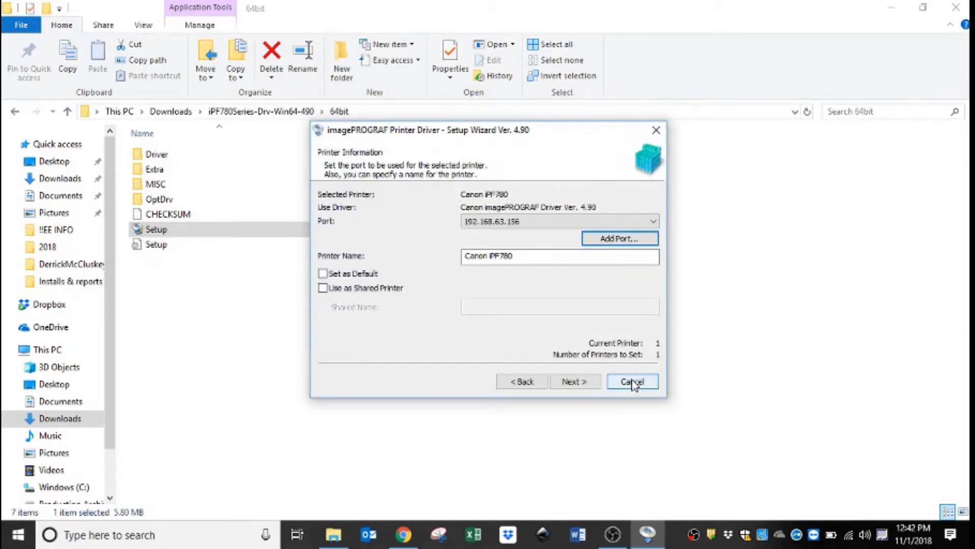
{"action": "mouse_move", "coordinate": [576, 388]}
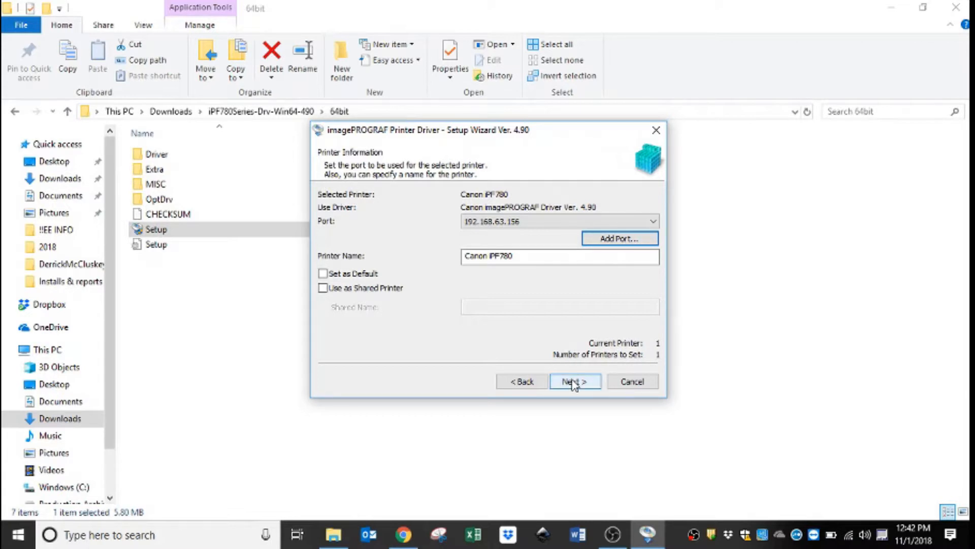
{"action": "left_click", "coordinate": [575, 381]}
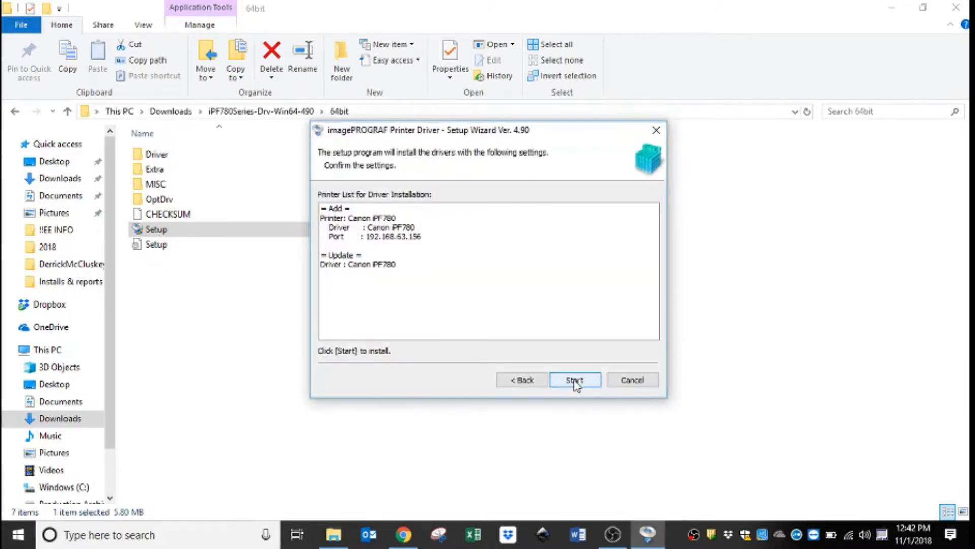
{"action": "left_click", "coordinate": [576, 379]}
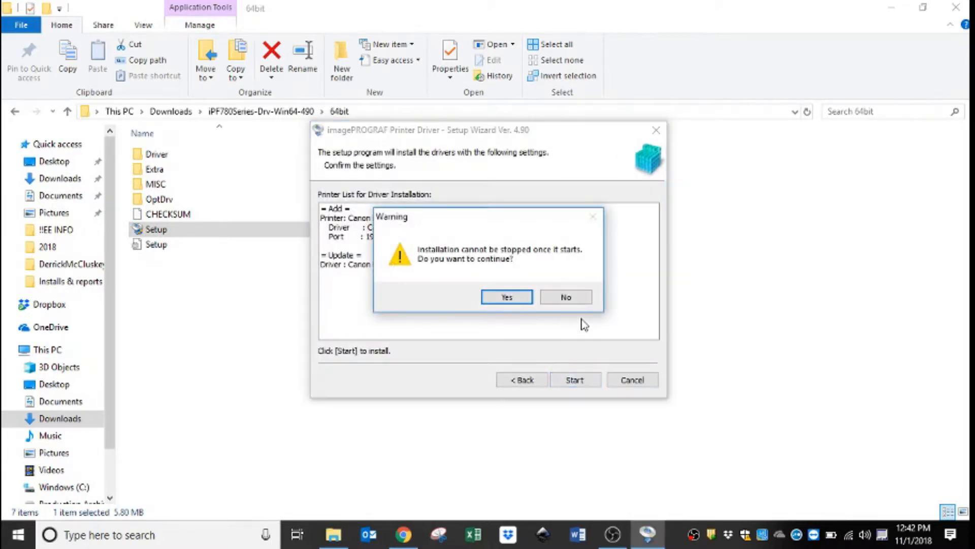
{"action": "mouse_move", "coordinate": [529, 251]}
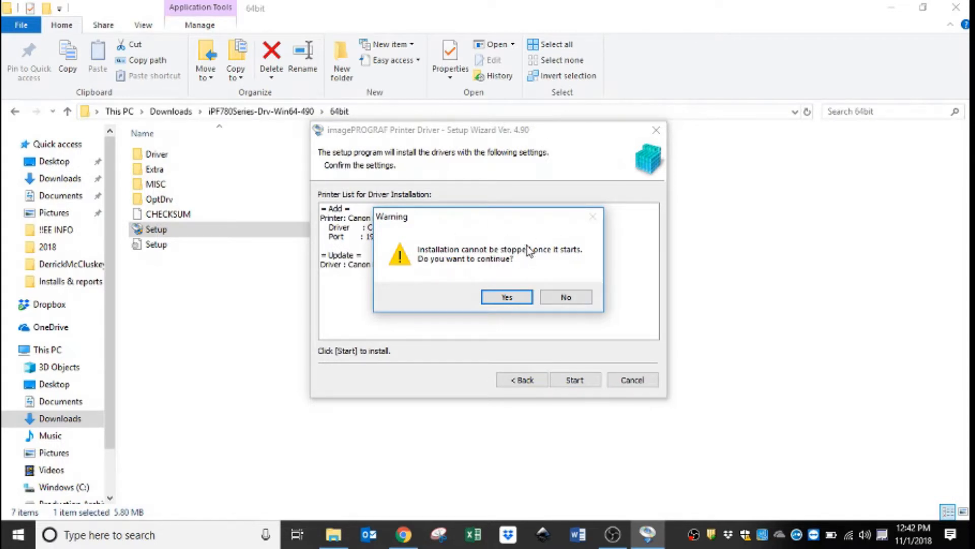
{"action": "left_click", "coordinate": [506, 297]}
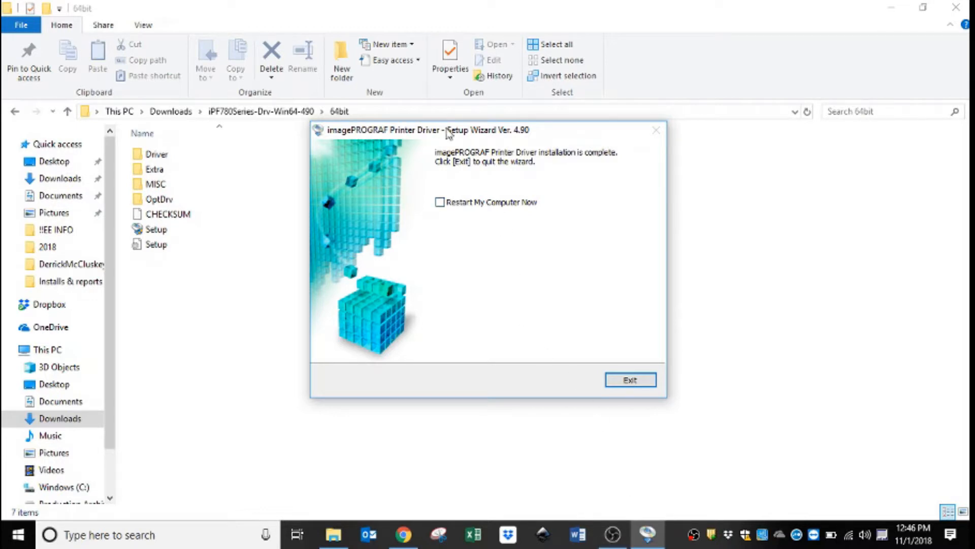
{"action": "mouse_move", "coordinate": [512, 195]}
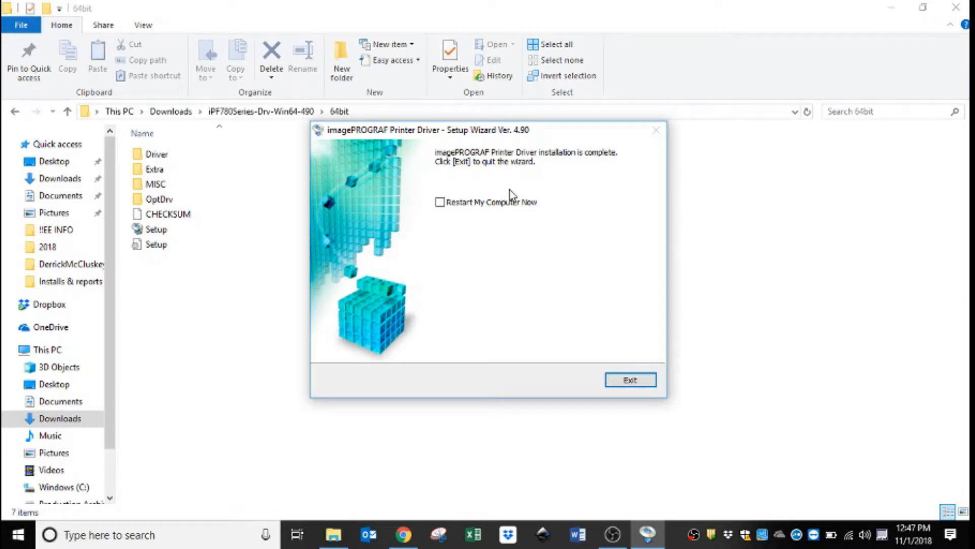
{"action": "mouse_move", "coordinate": [520, 198]}
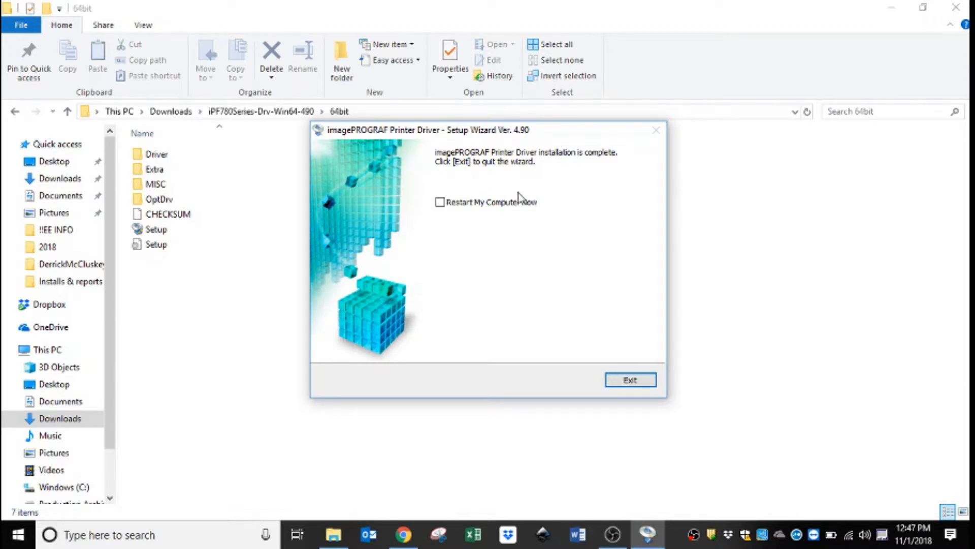
{"action": "mouse_move", "coordinate": [513, 196]}
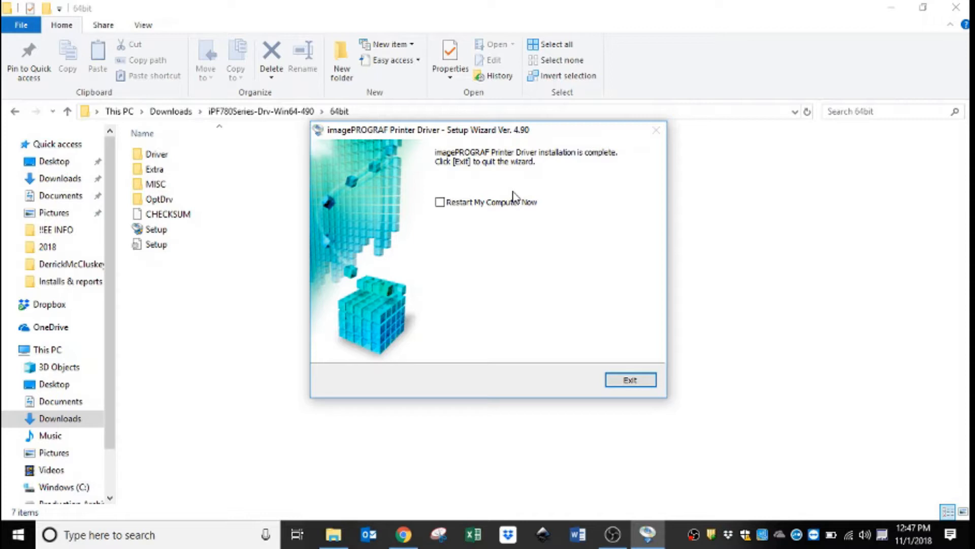
{"action": "mouse_move", "coordinate": [503, 202]}
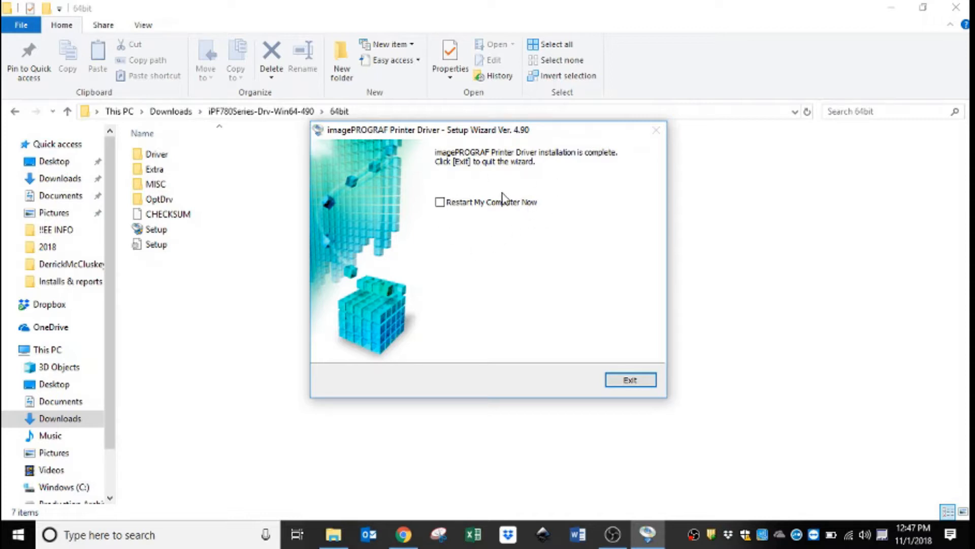
Exit the completed installer, answering No to the restart prompt
{"action": "left_click", "coordinate": [630, 380]}
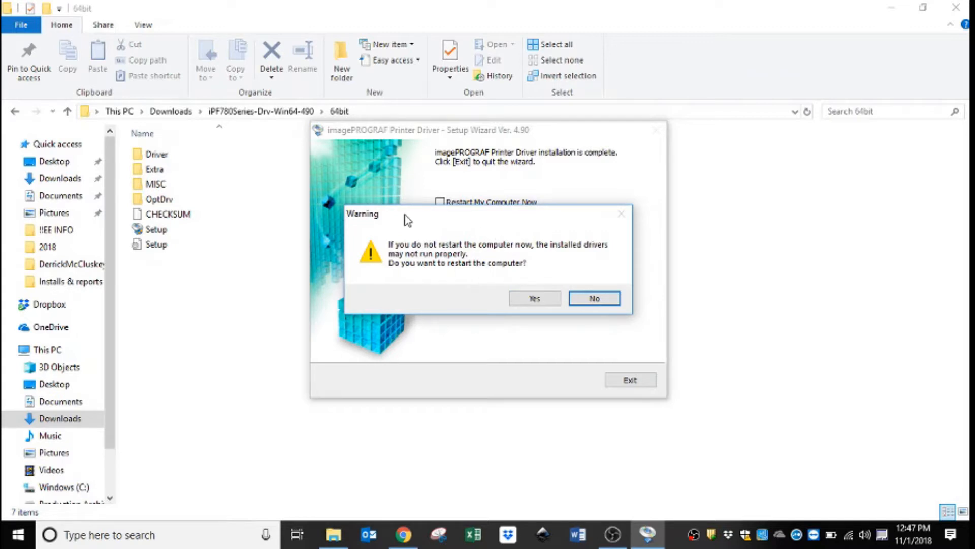
{"action": "mouse_move", "coordinate": [472, 255]}
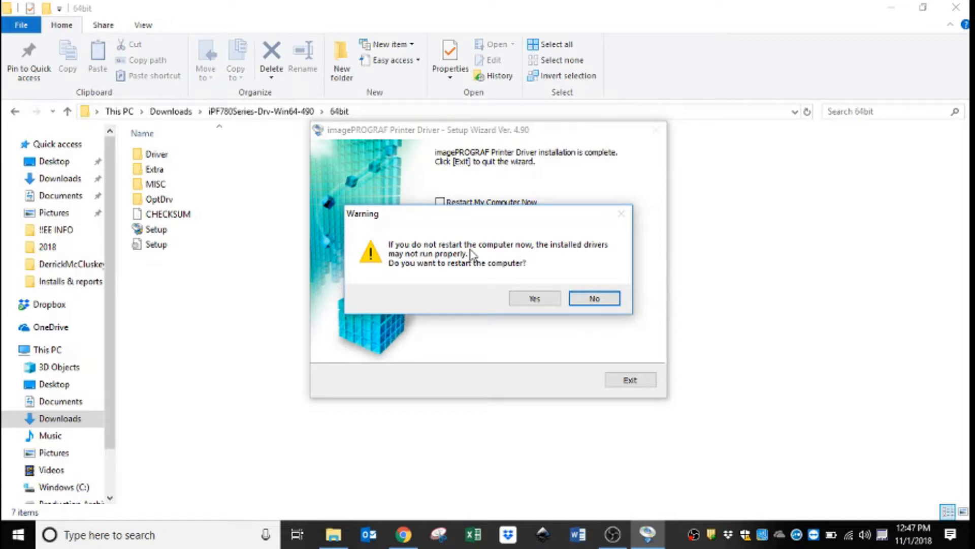
{"action": "mouse_move", "coordinate": [559, 267]}
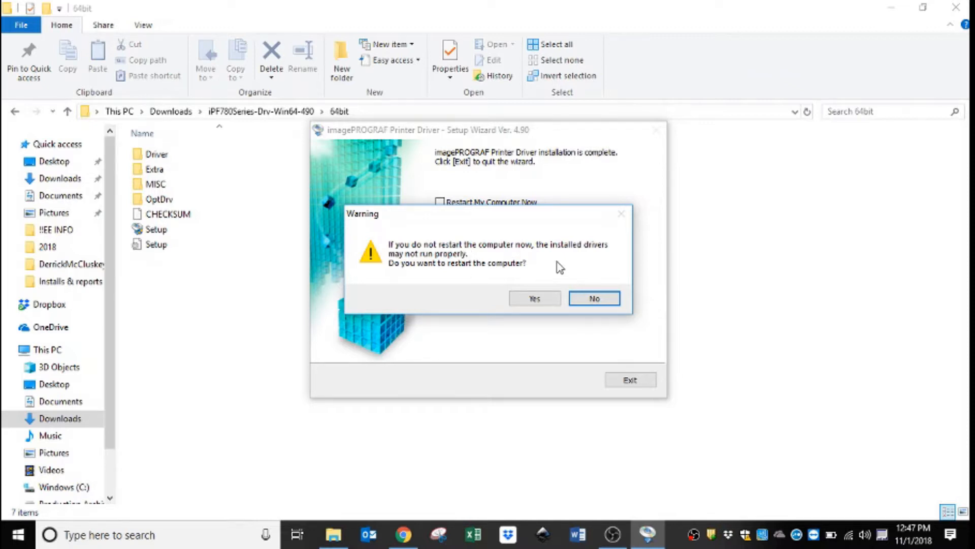
{"action": "left_click", "coordinate": [594, 298]}
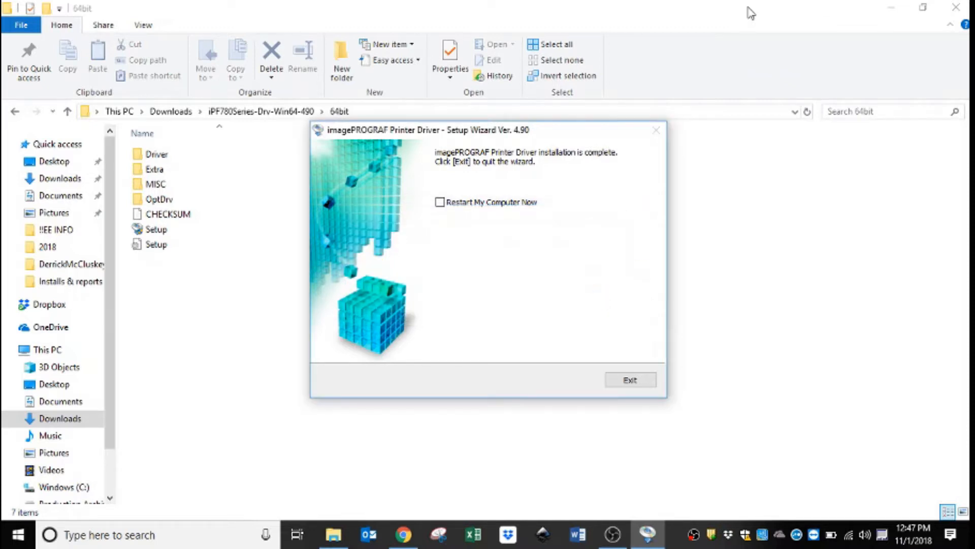
{"action": "left_click", "coordinate": [630, 379]}
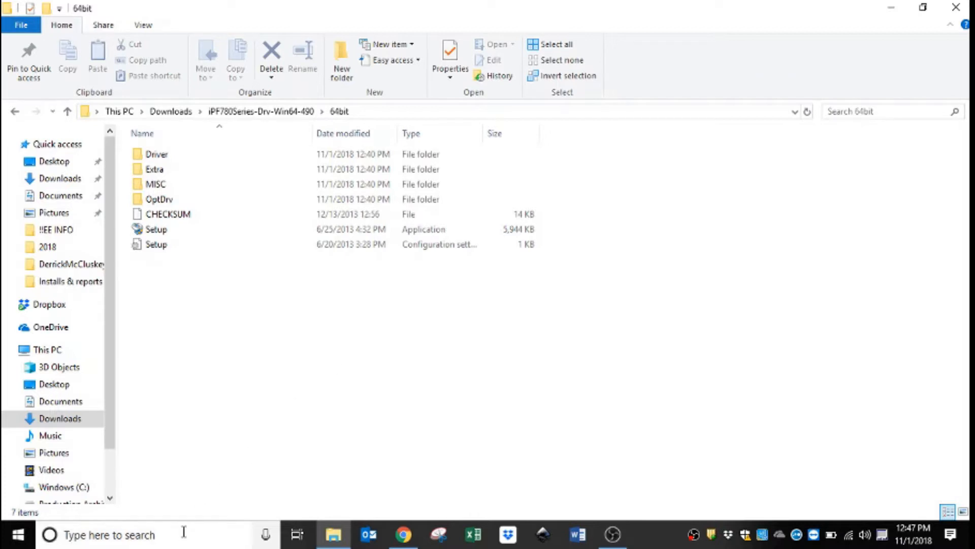
{"action": "mouse_move", "coordinate": [244, 452]}
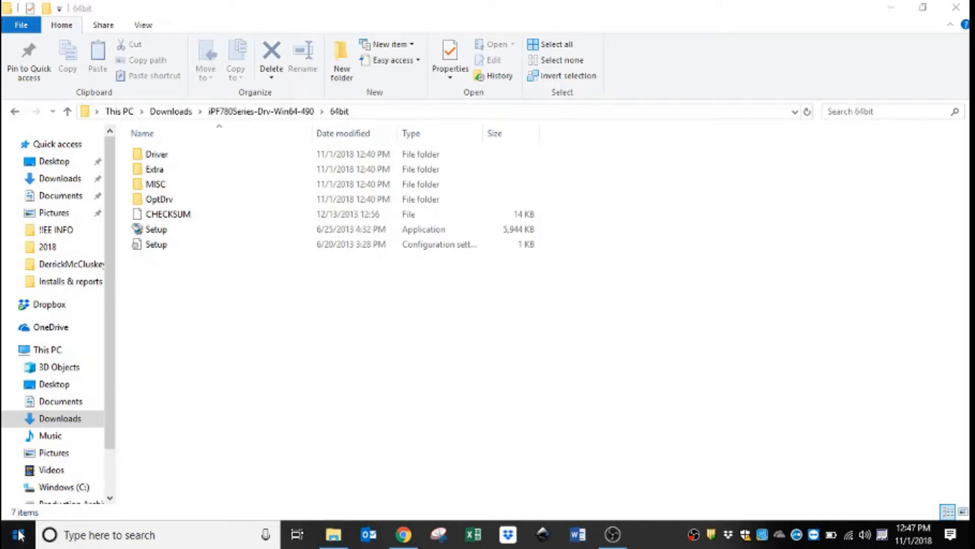
{"action": "left_click", "coordinate": [16, 534]}
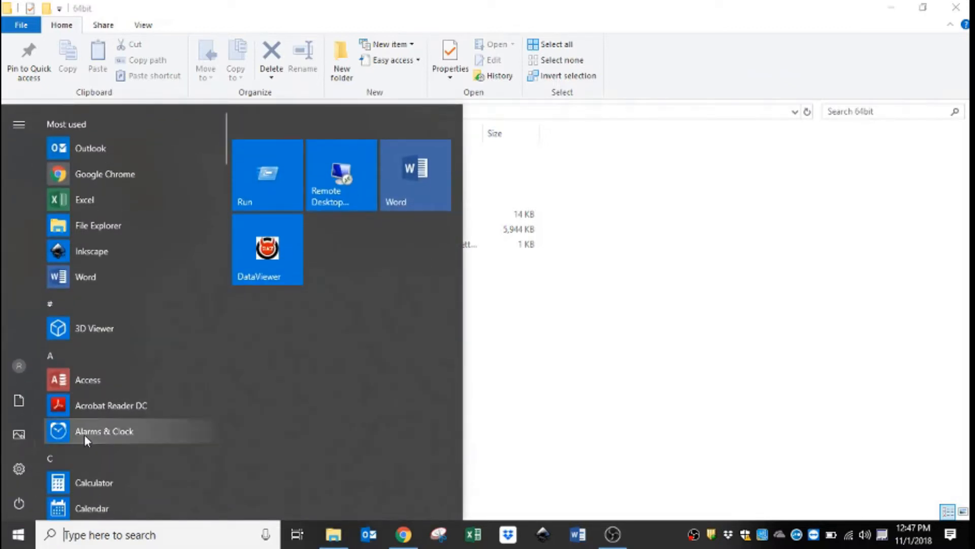
{"action": "mouse_move", "coordinate": [322, 399]}
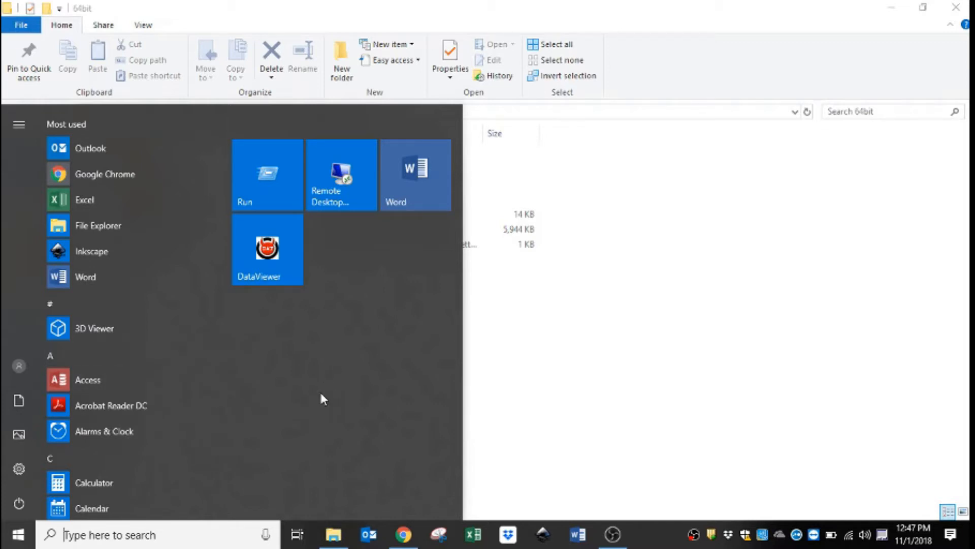
{"action": "mouse_move", "coordinate": [322, 386]}
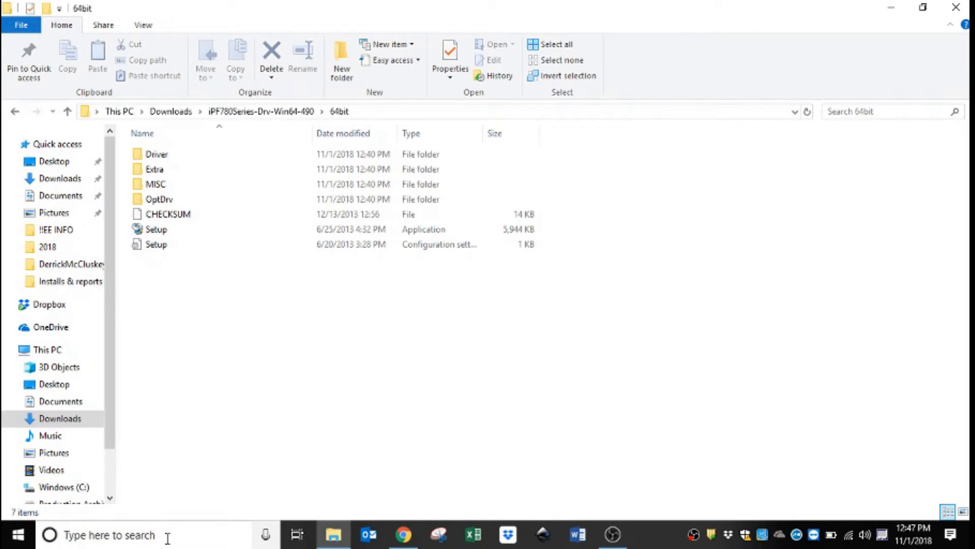
Open Control Panel from a Start search for 'con' and switch it to icon view
{"action": "type", "text": "control"}
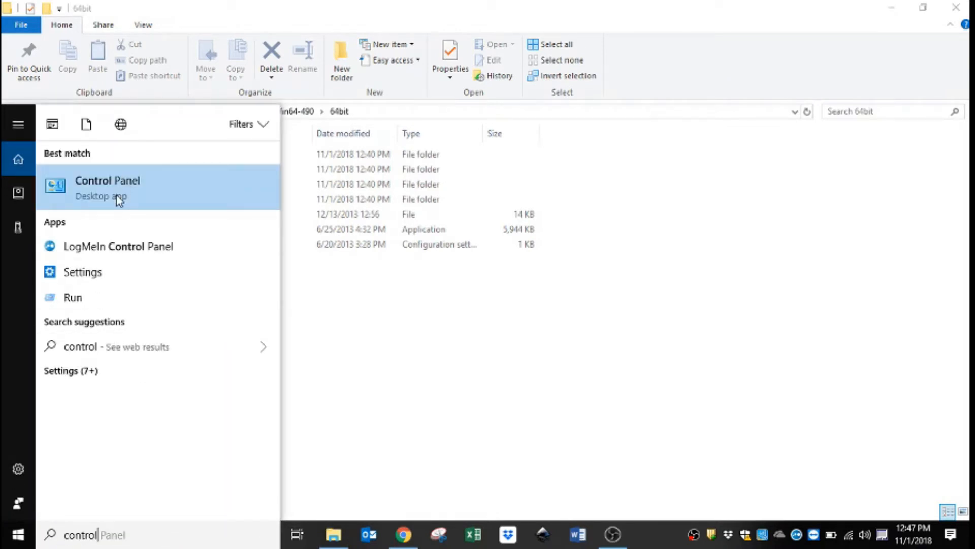
{"action": "left_click", "coordinate": [108, 180]}
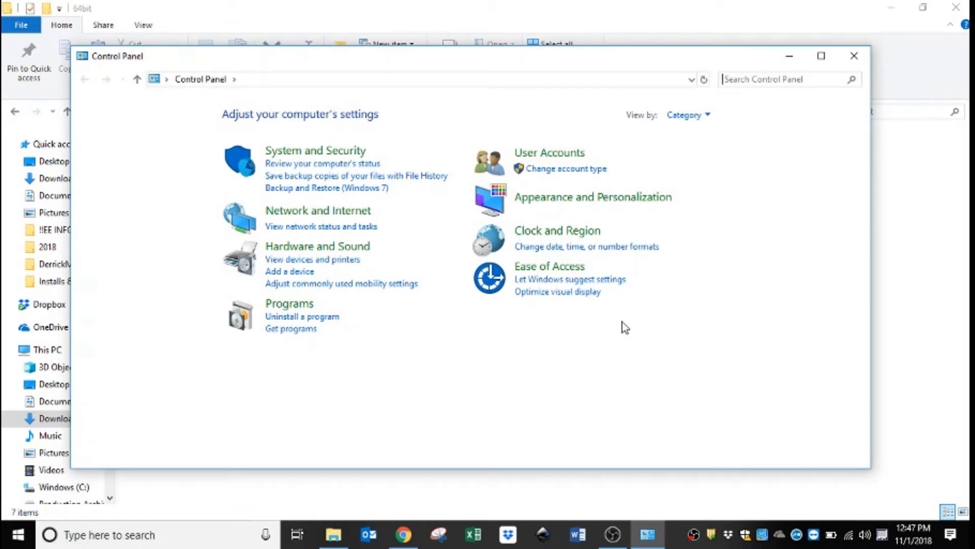
{"action": "mouse_move", "coordinate": [627, 211]}
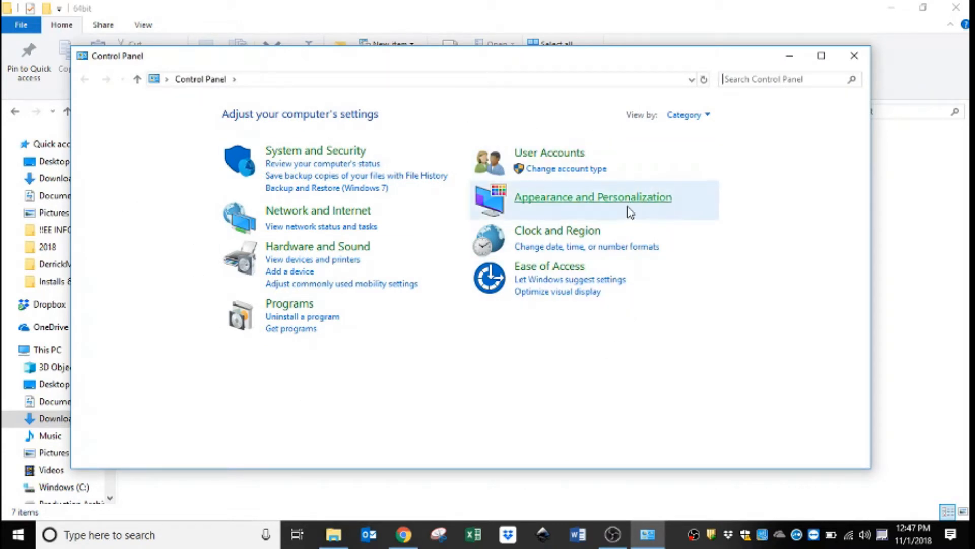
{"action": "mouse_move", "coordinate": [766, 140]}
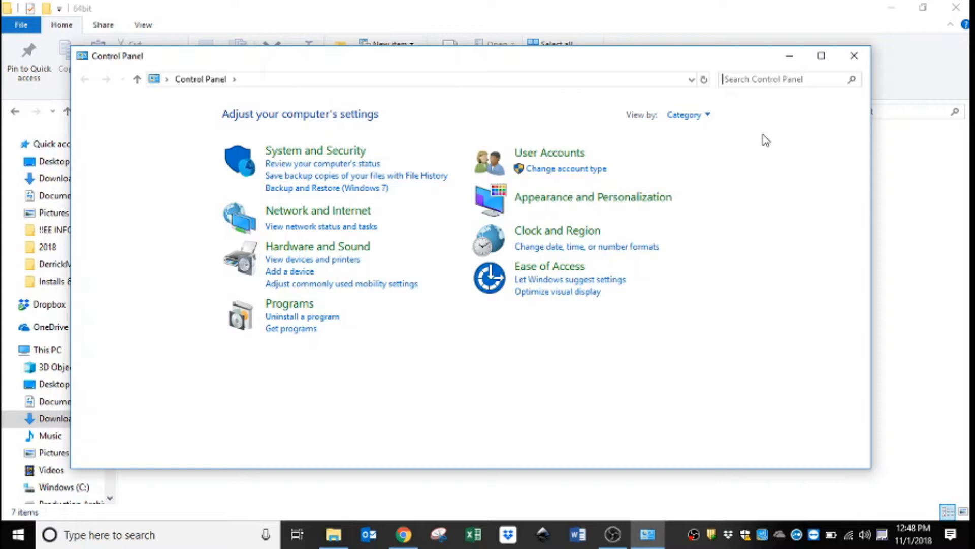
{"action": "mouse_move", "coordinate": [707, 117]}
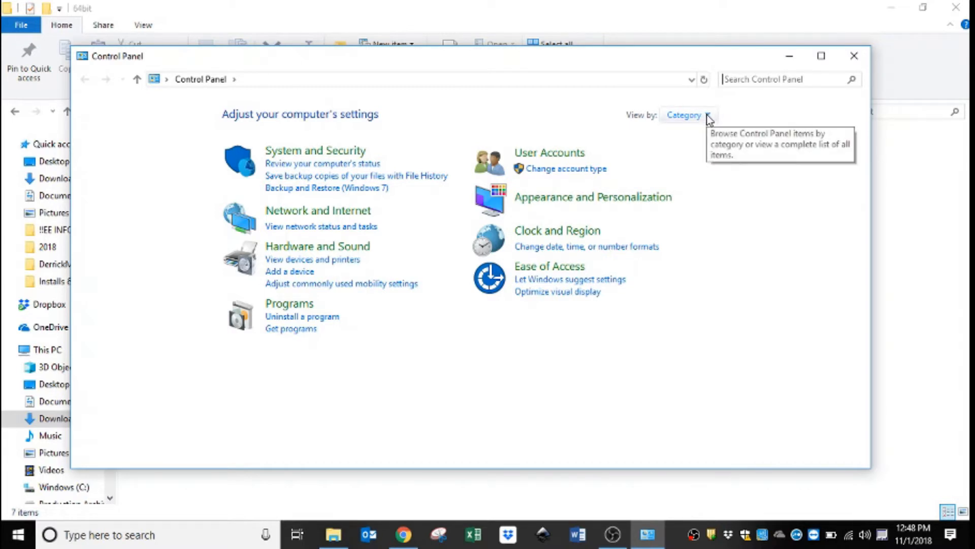
{"action": "left_click", "coordinate": [708, 115]}
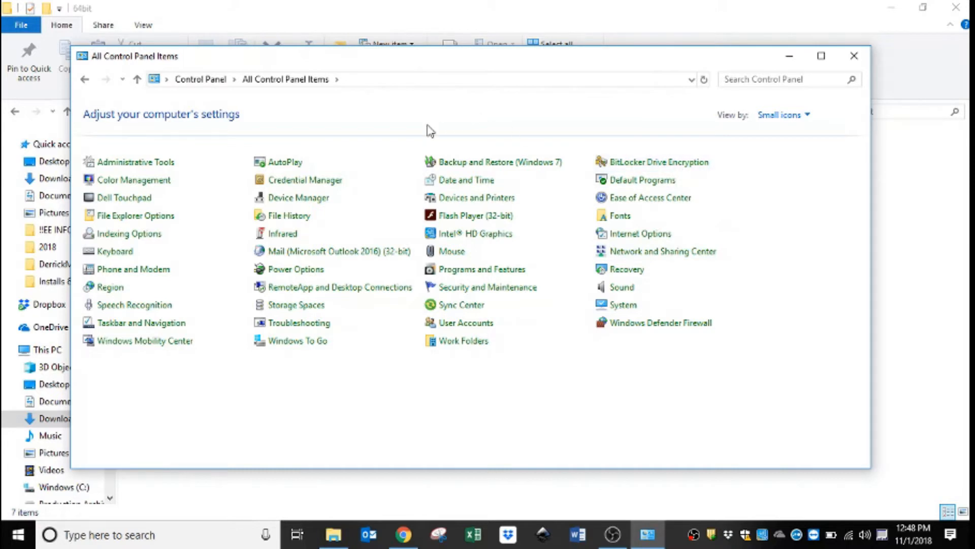
{"action": "mouse_move", "coordinate": [418, 148]}
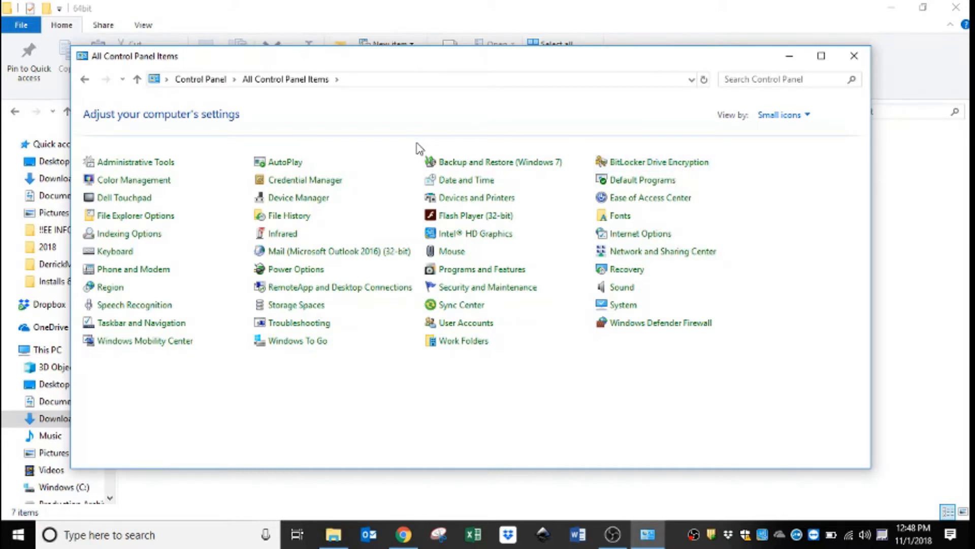
{"action": "mouse_move", "coordinate": [485, 200]}
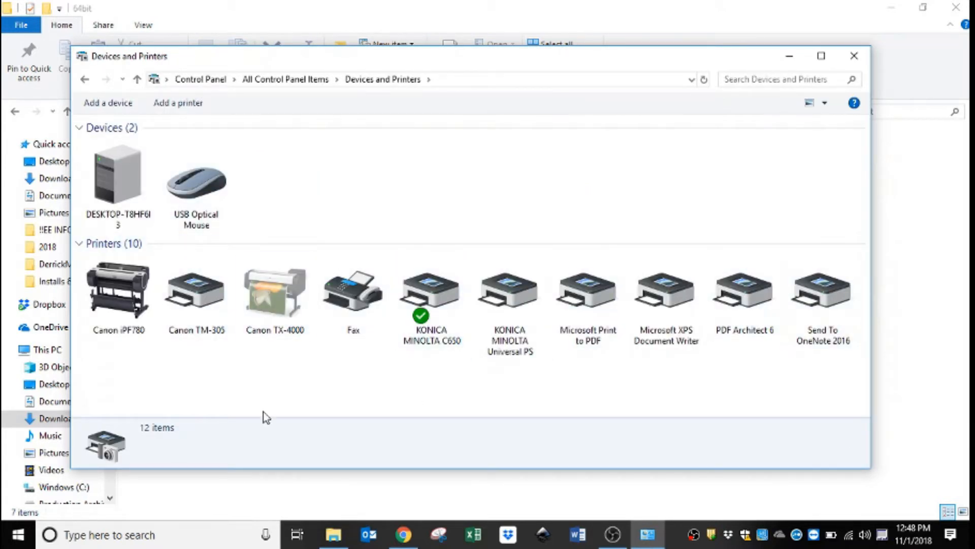
Select Canon iPF780 in Devices and Printers and open its Properties dialog
{"action": "left_click", "coordinate": [196, 289]}
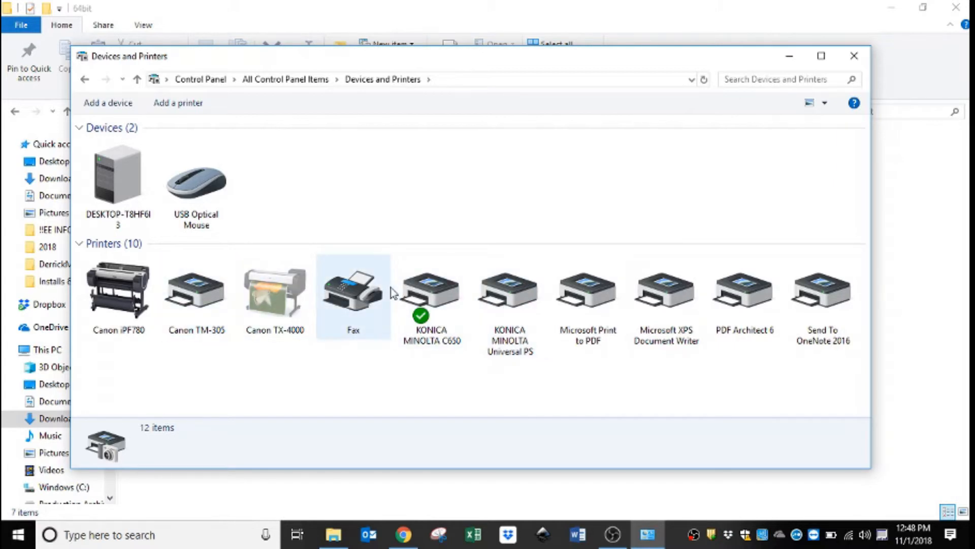
{"action": "left_click", "coordinate": [118, 291]}
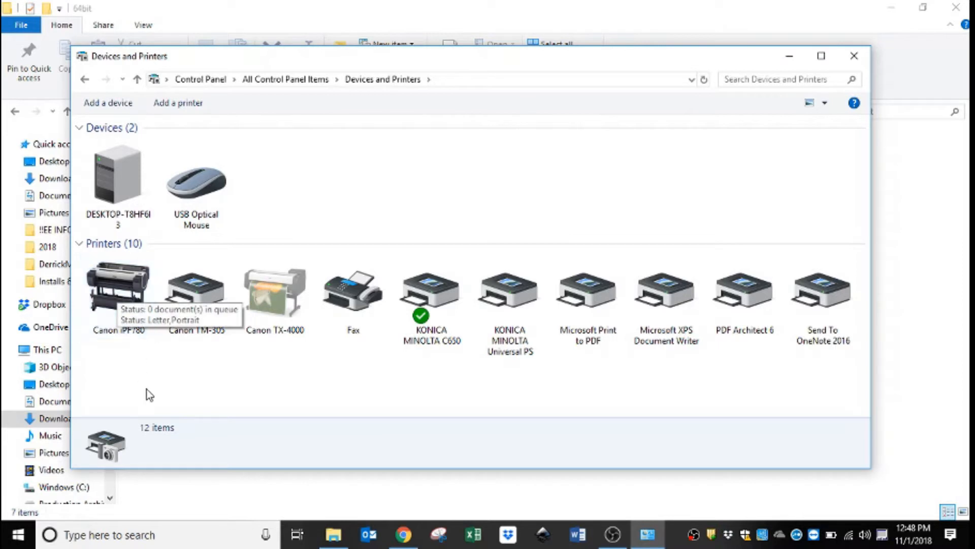
{"action": "left_click", "coordinate": [118, 289]}
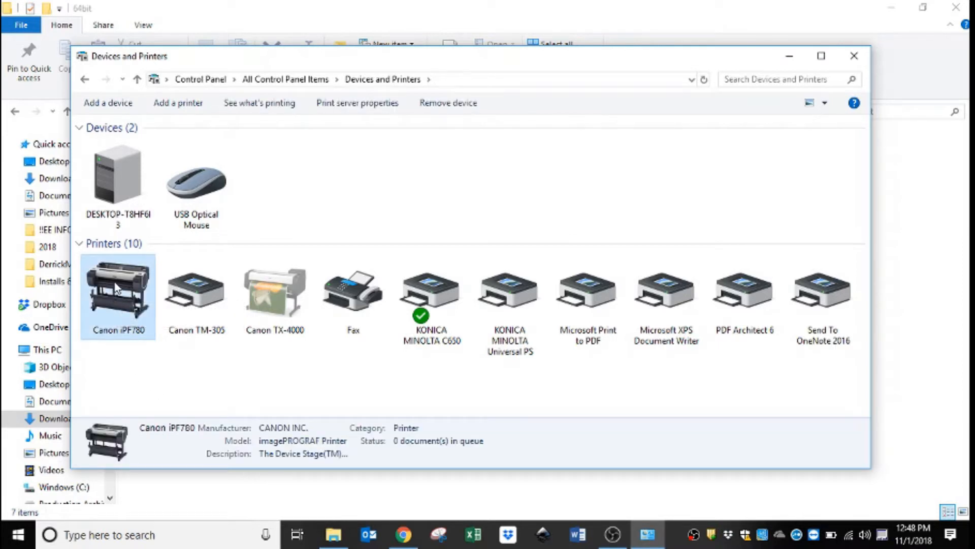
{"action": "right_click", "coordinate": [118, 289]}
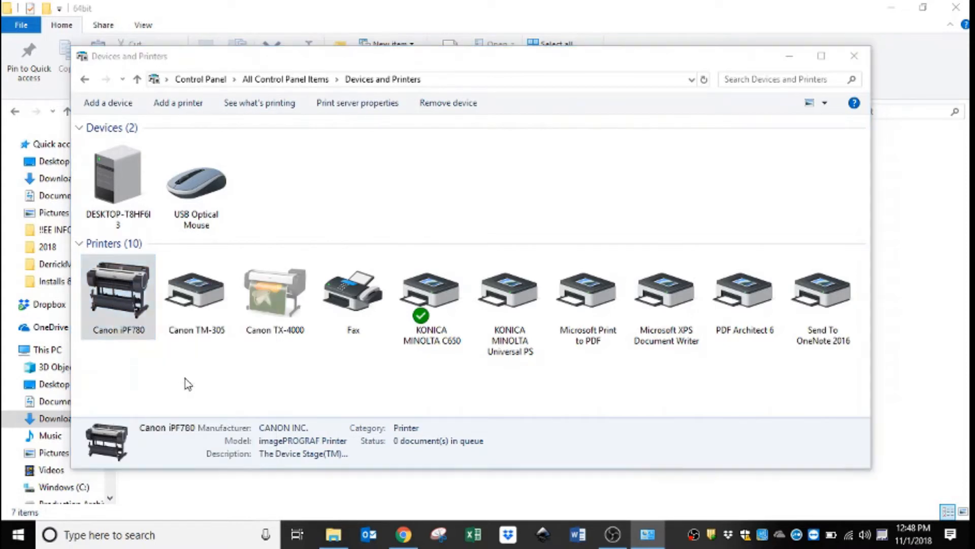
{"action": "double_click", "coordinate": [118, 292]}
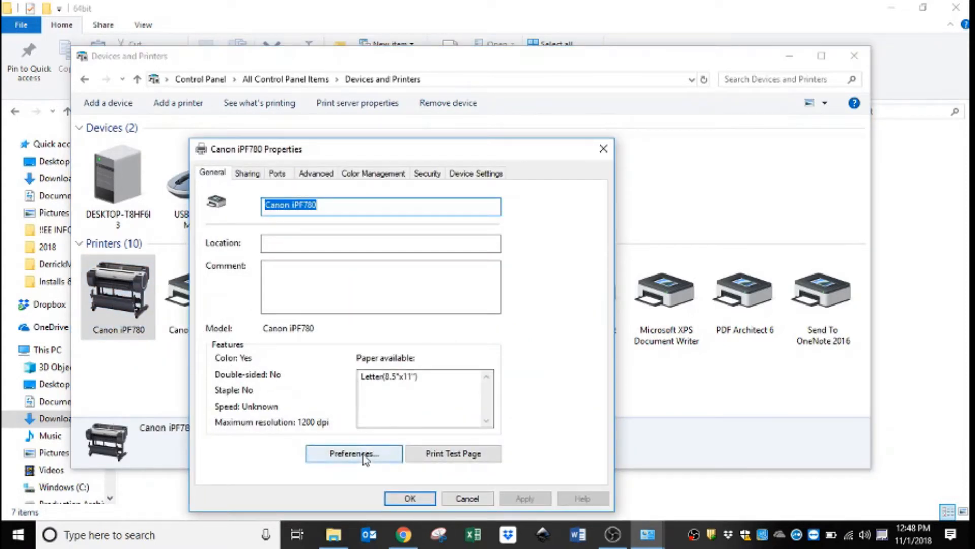
Open the Canon iPF780 printing preferences and choose Fast (300dpi) print quality
{"action": "left_click", "coordinate": [353, 453]}
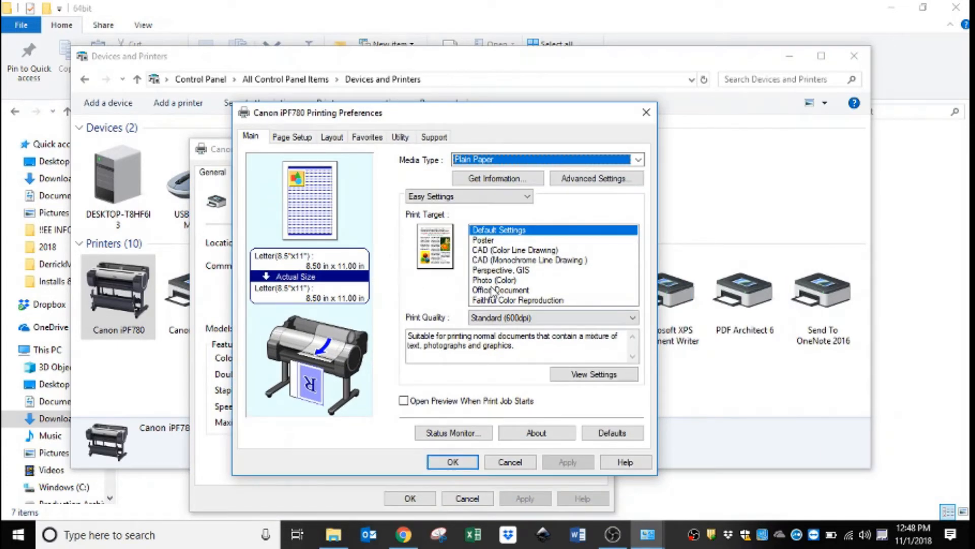
{"action": "mouse_move", "coordinate": [492, 281]}
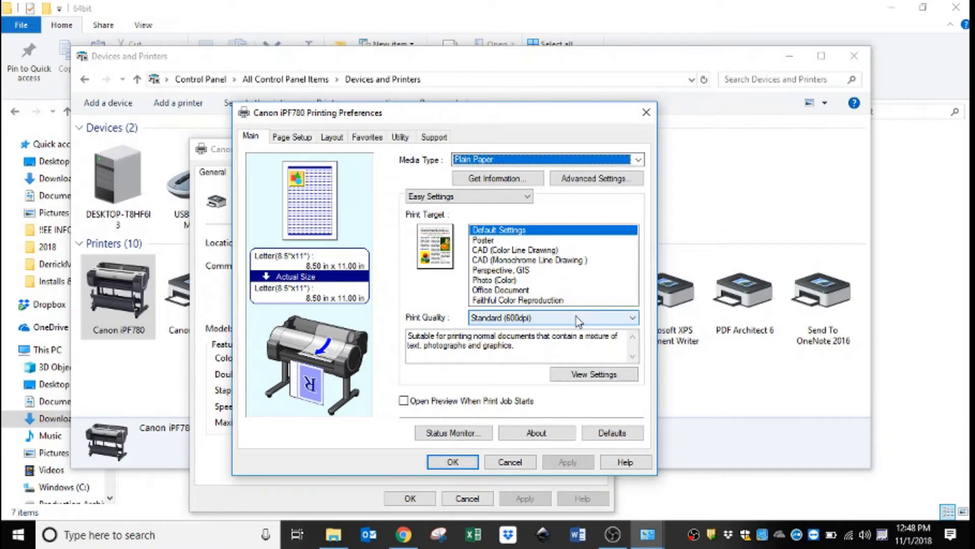
{"action": "left_click", "coordinate": [632, 317]}
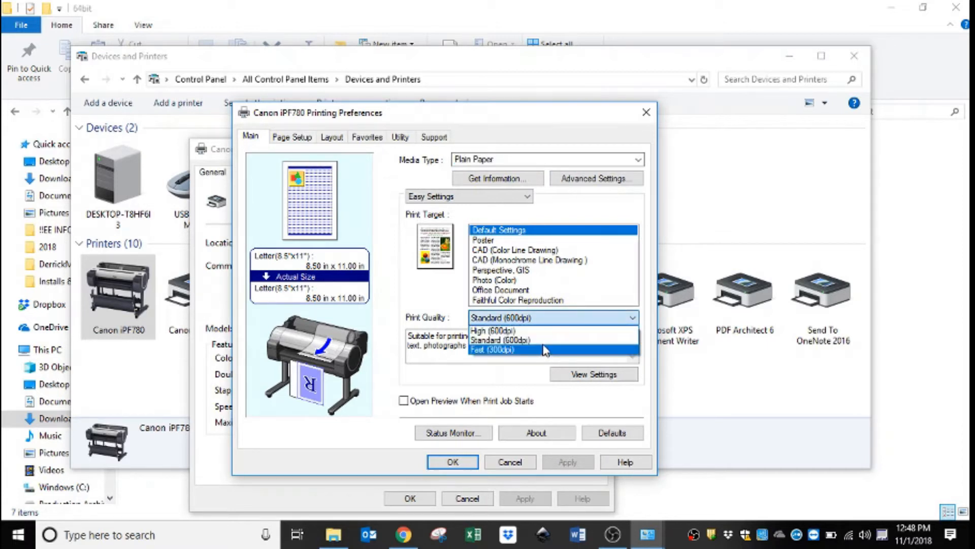
{"action": "left_click", "coordinate": [495, 349]}
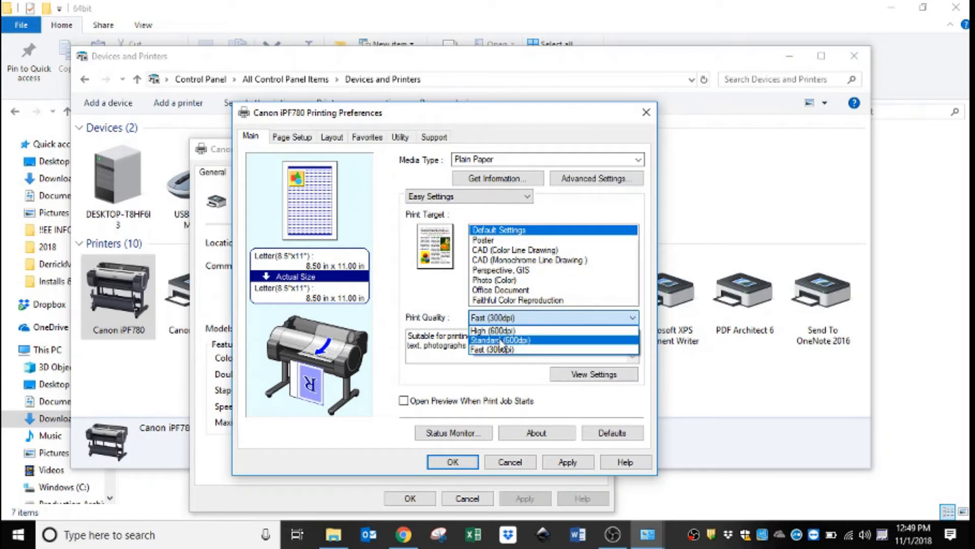
{"action": "mouse_move", "coordinate": [503, 330]}
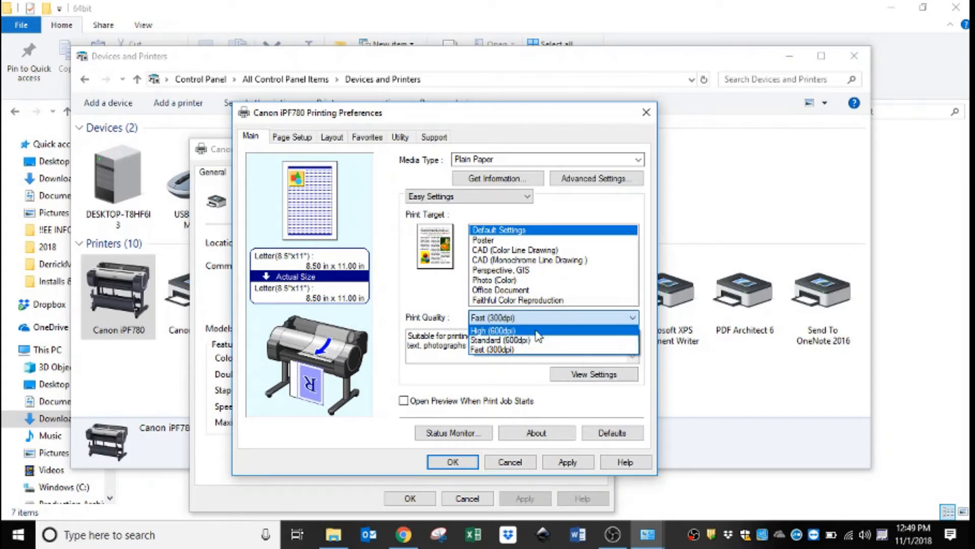
{"action": "mouse_move", "coordinate": [537, 357]}
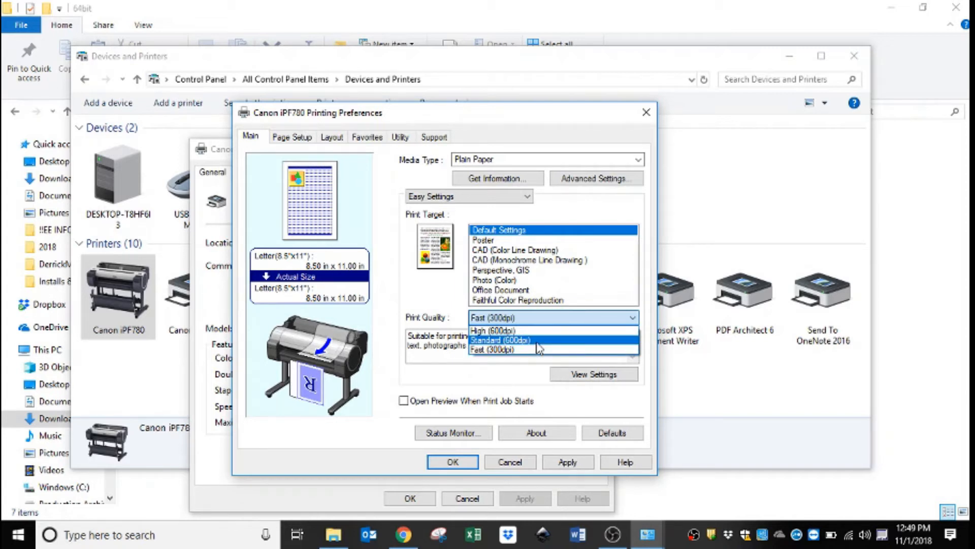
{"action": "mouse_move", "coordinate": [544, 349]}
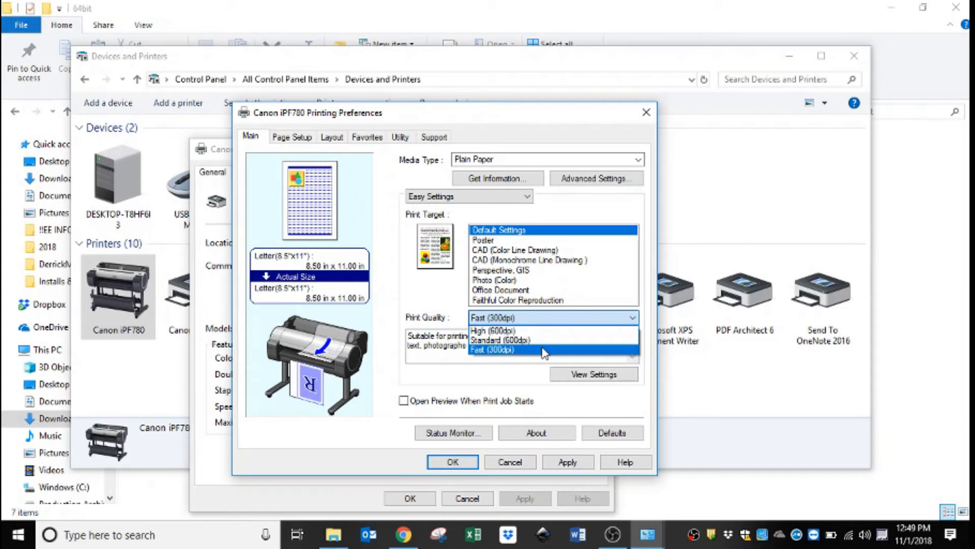
{"action": "left_click", "coordinate": [492, 349]}
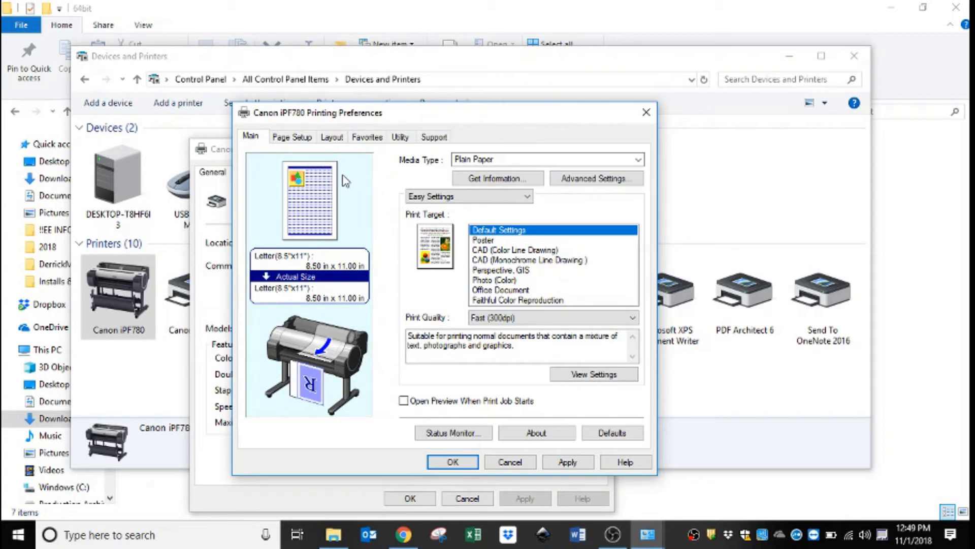
{"action": "mouse_move", "coordinate": [285, 141]}
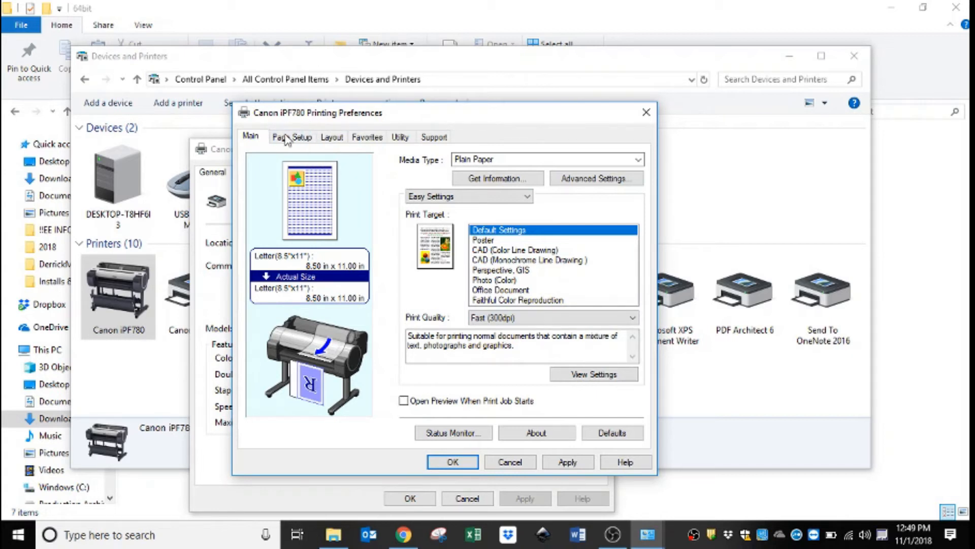
On Page Setup, choose the 24"x36" (ARCH D) page size
{"action": "left_click", "coordinate": [290, 137]}
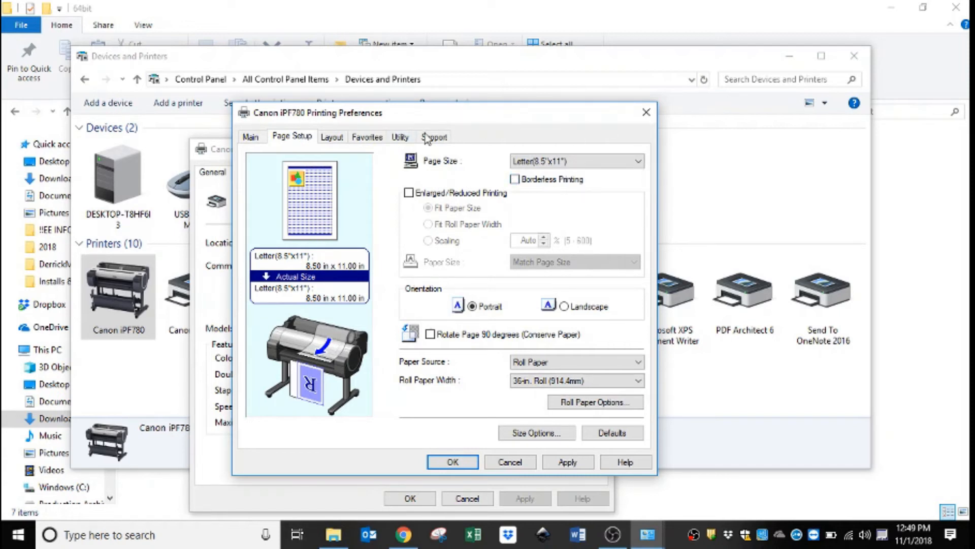
{"action": "mouse_move", "coordinate": [578, 160]}
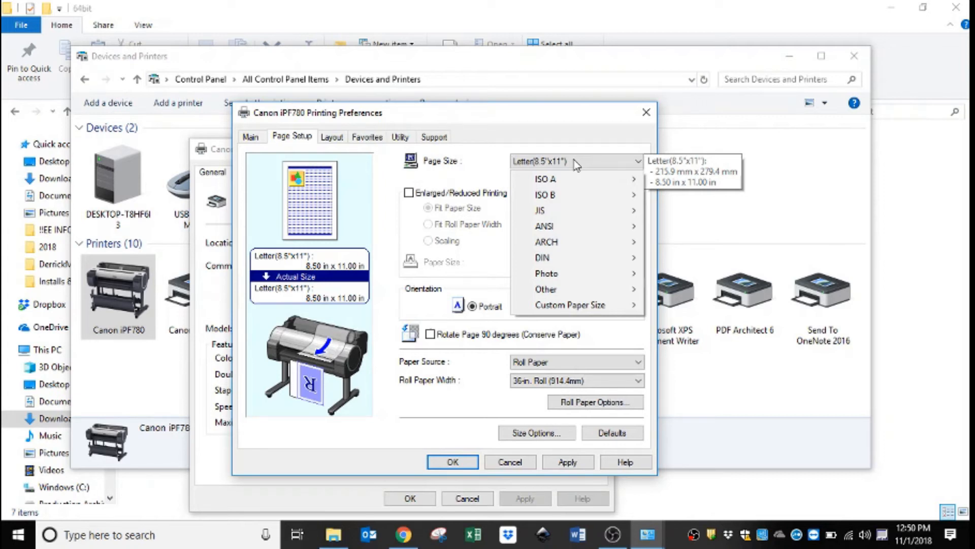
{"action": "mouse_move", "coordinate": [577, 164]}
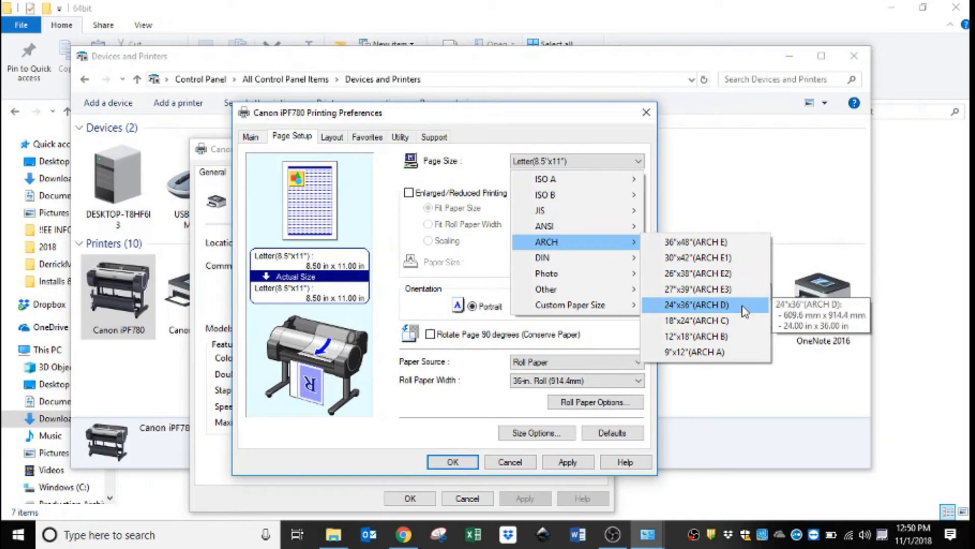
{"action": "left_click", "coordinate": [695, 304]}
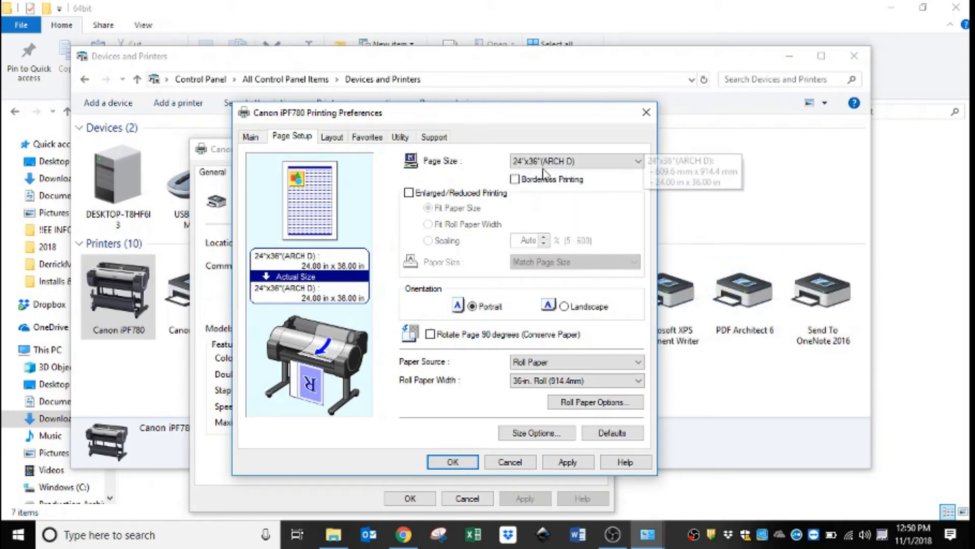
{"action": "mouse_move", "coordinate": [549, 216]}
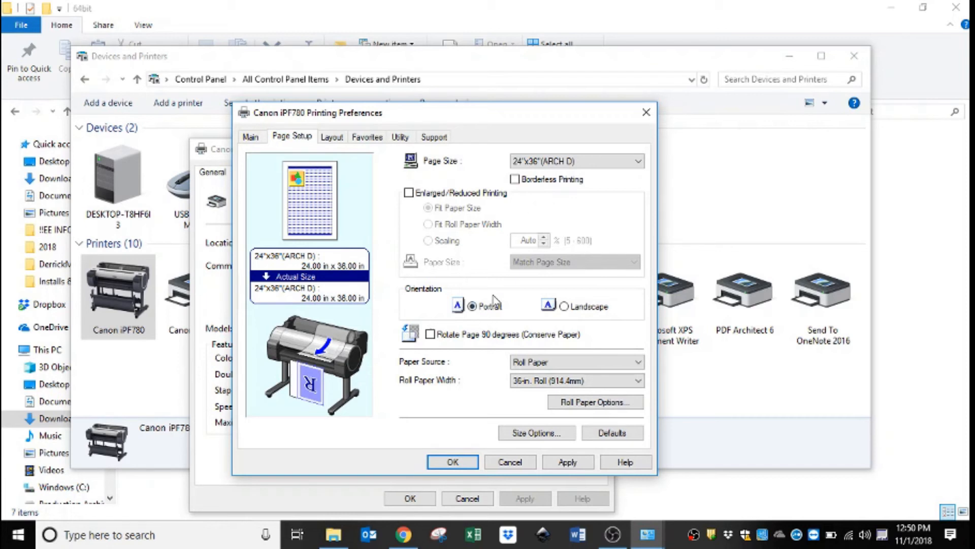
{"action": "mouse_move", "coordinate": [410, 301]}
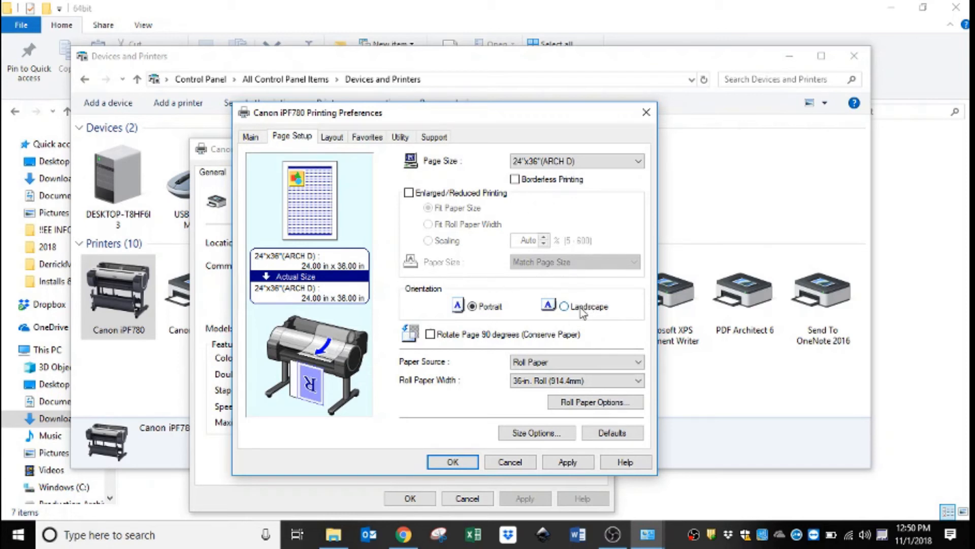
Select Landscape orientation and enable Rotate Page 90 degrees (Conserve Paper)
{"action": "left_click", "coordinate": [564, 306]}
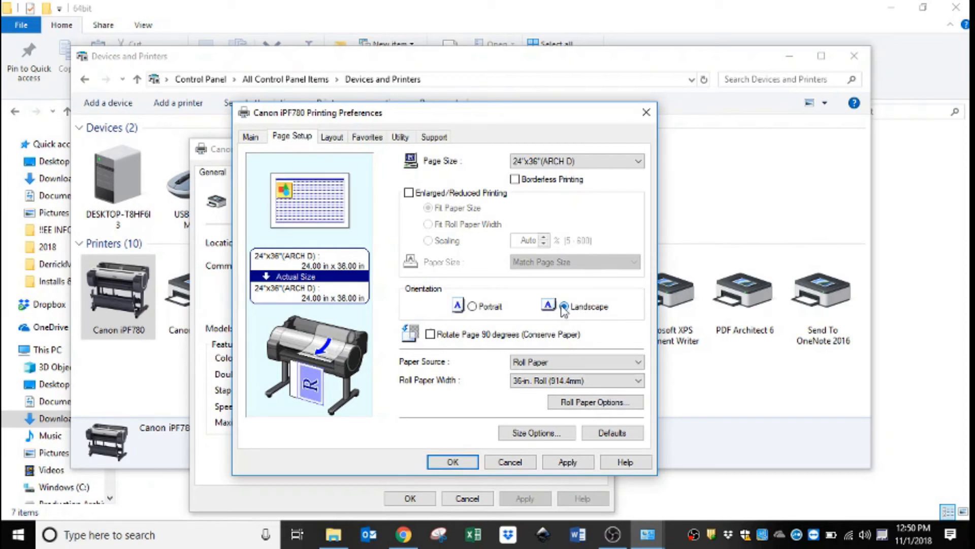
{"action": "left_click", "coordinate": [564, 306]}
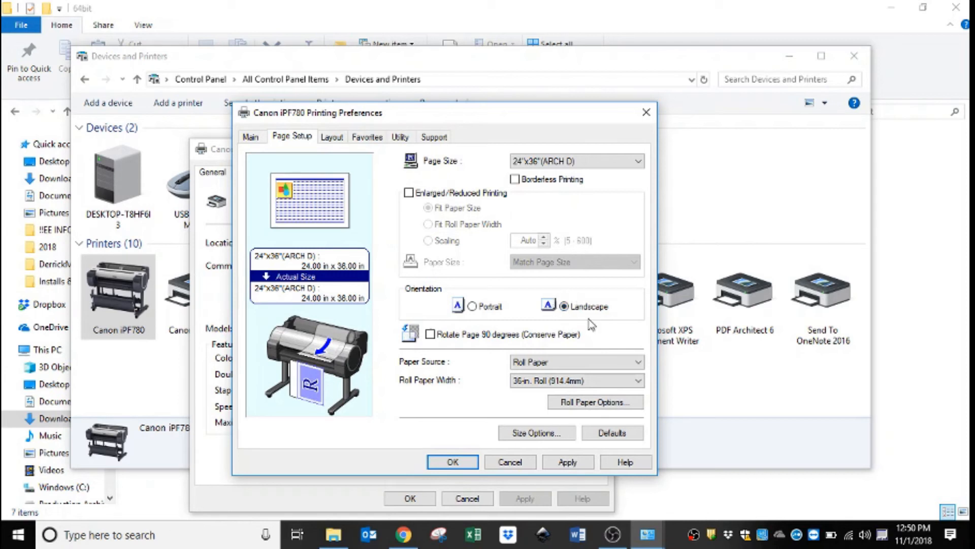
{"action": "mouse_move", "coordinate": [430, 317]}
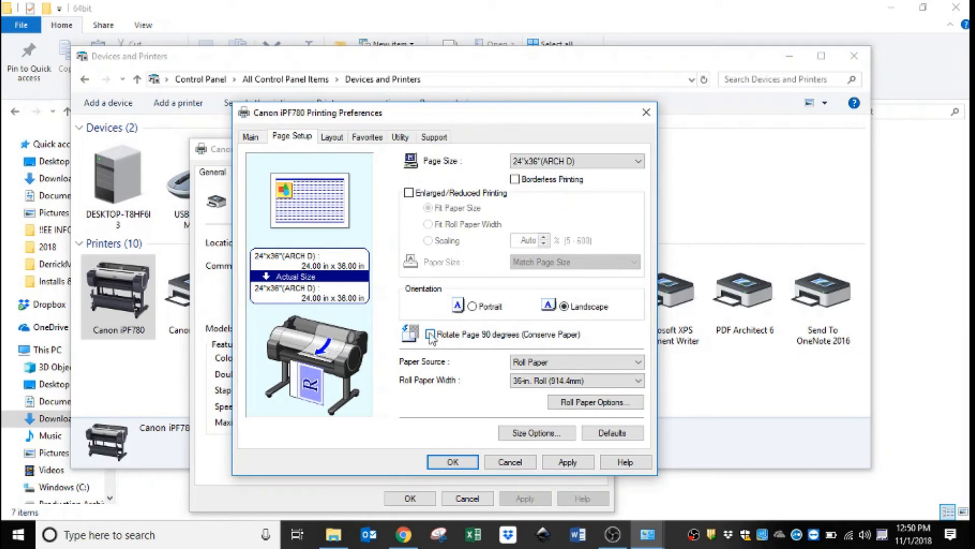
{"action": "left_click", "coordinate": [429, 334]}
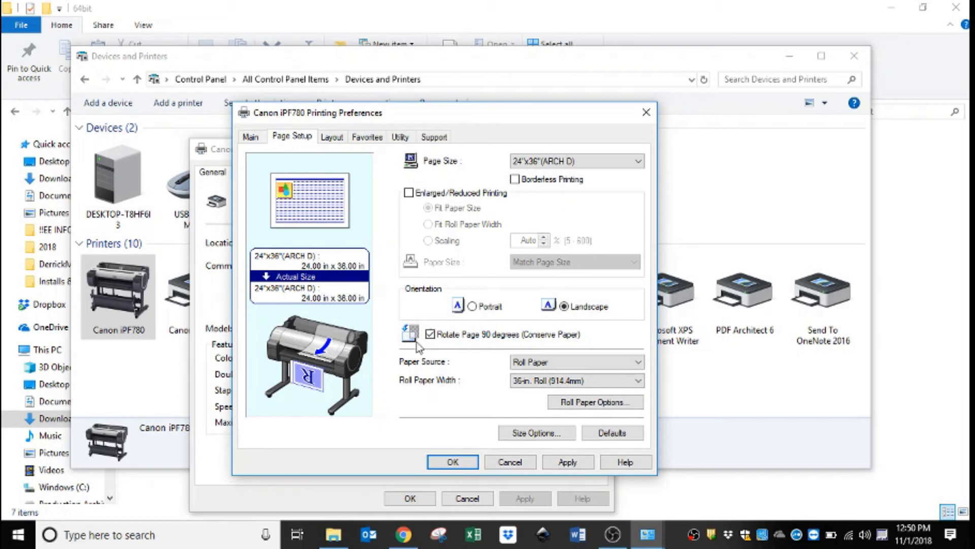
{"action": "left_click", "coordinate": [429, 335]}
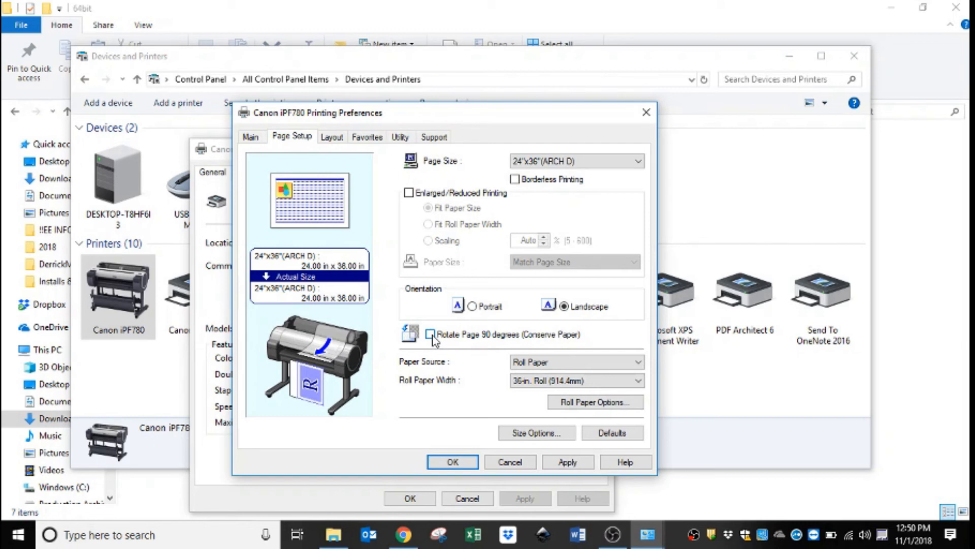
{"action": "left_click", "coordinate": [428, 334]}
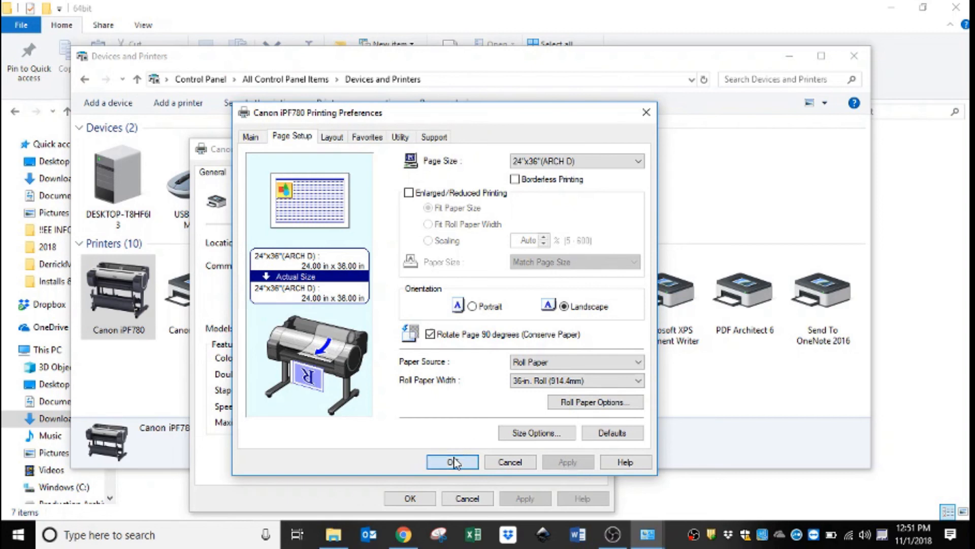
Confirm with OK in Printing Preferences and in the Canon iPF780 Properties dialog
{"action": "left_click", "coordinate": [453, 462]}
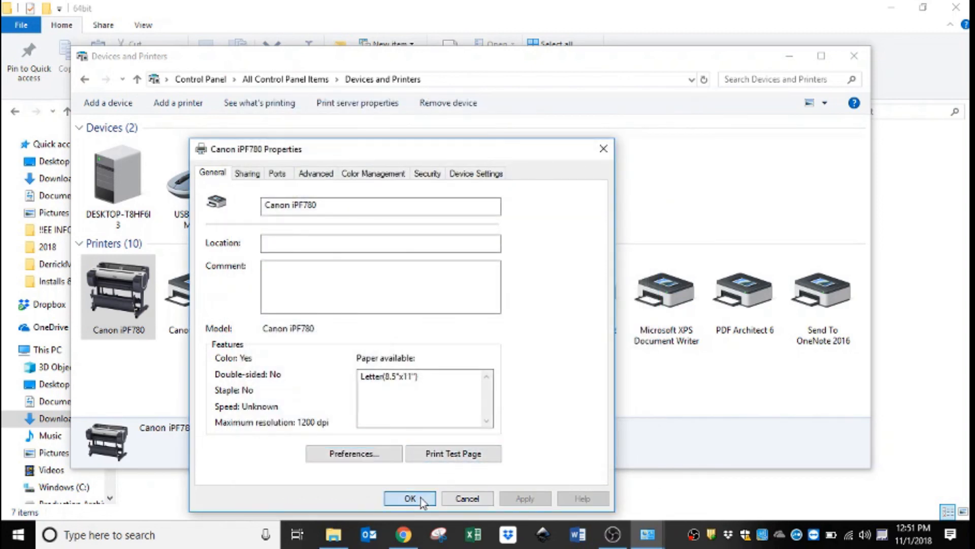
{"action": "left_click", "coordinate": [410, 499]}
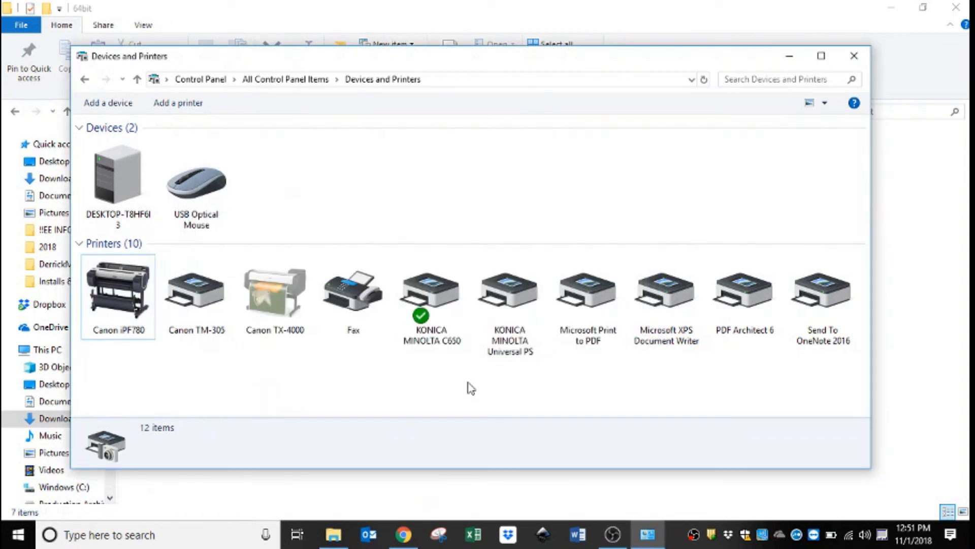